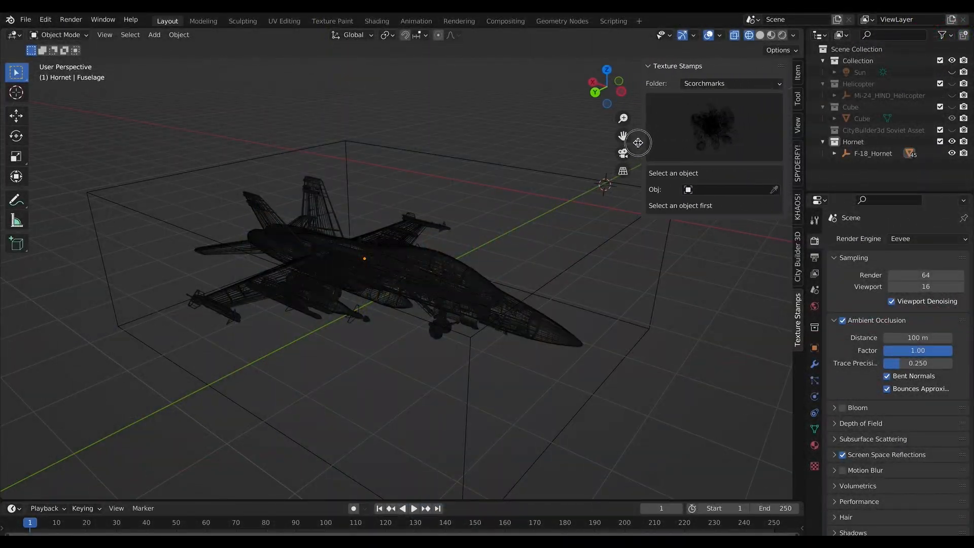
Step: Browse the Concrete Grunge Dirt Map and scorch mark folders and pick the ring-shaped scorch stamp
click(731, 83)
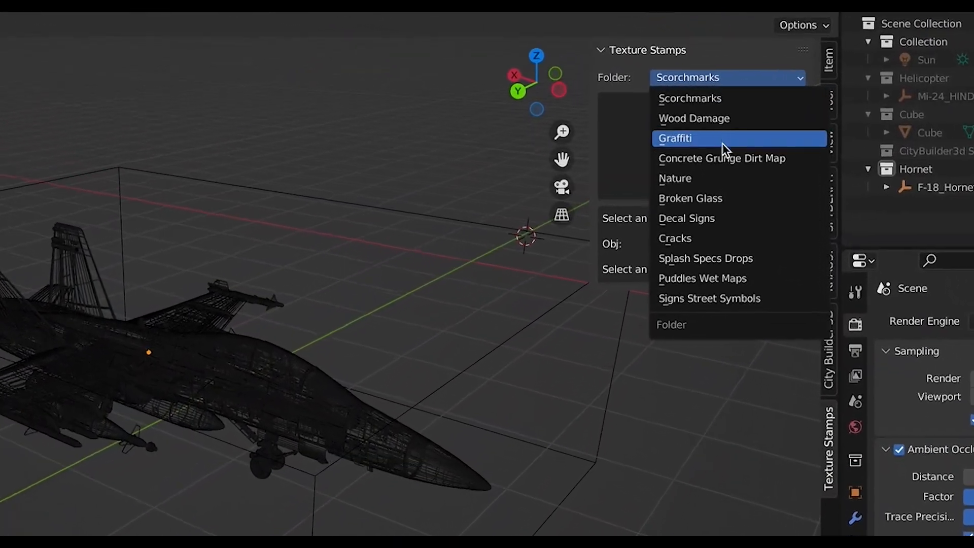
click(722, 158)
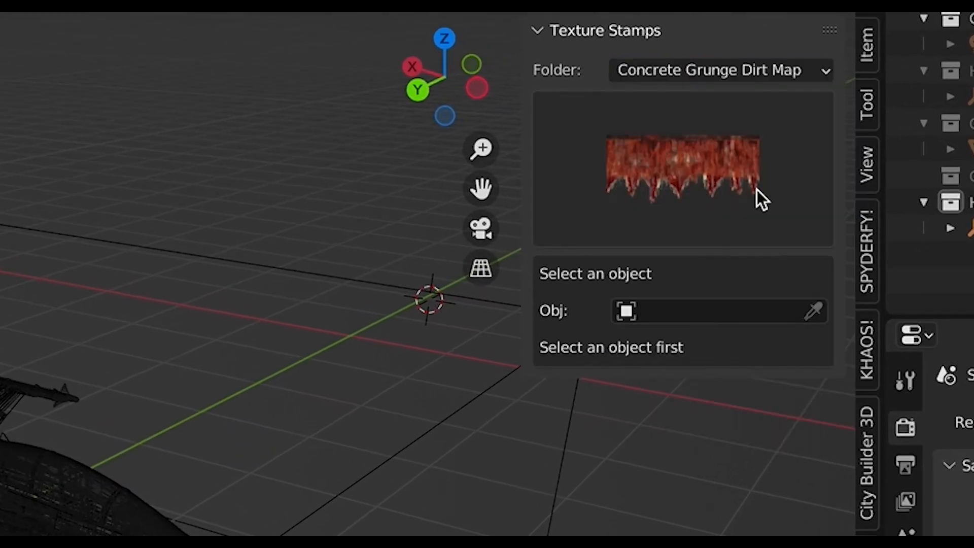
click(684, 168)
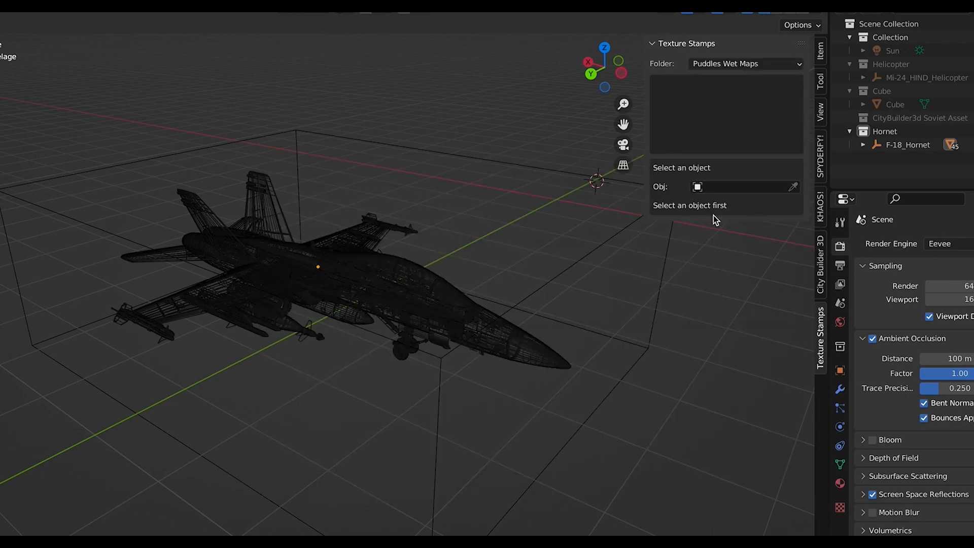
click(746, 64)
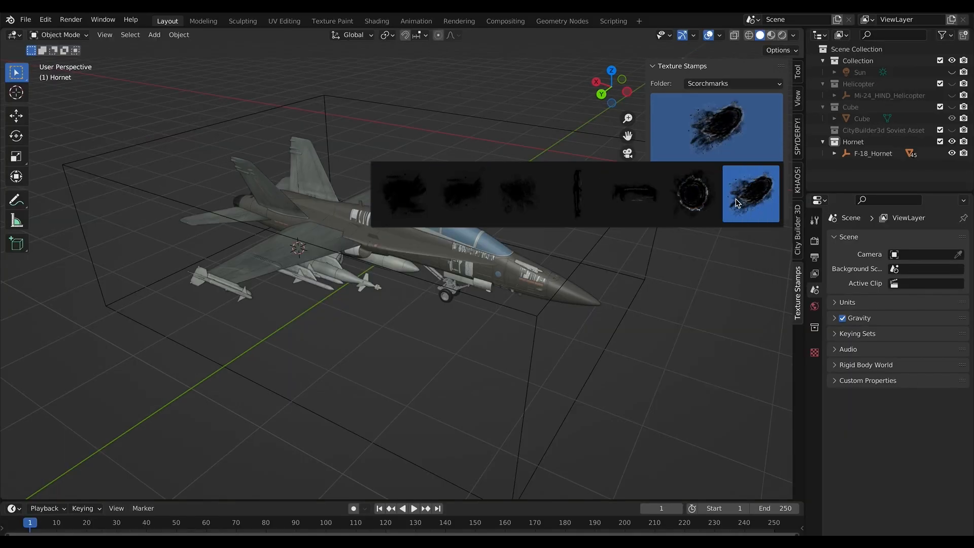
click(751, 194)
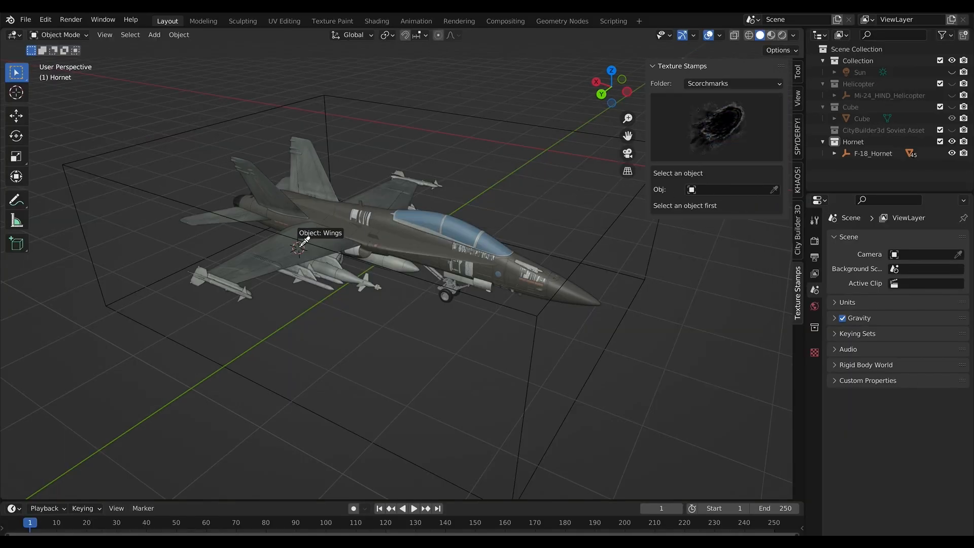
Step: Set the jet's wings as the decal target, add the decal, then view the store page
click(298, 253)
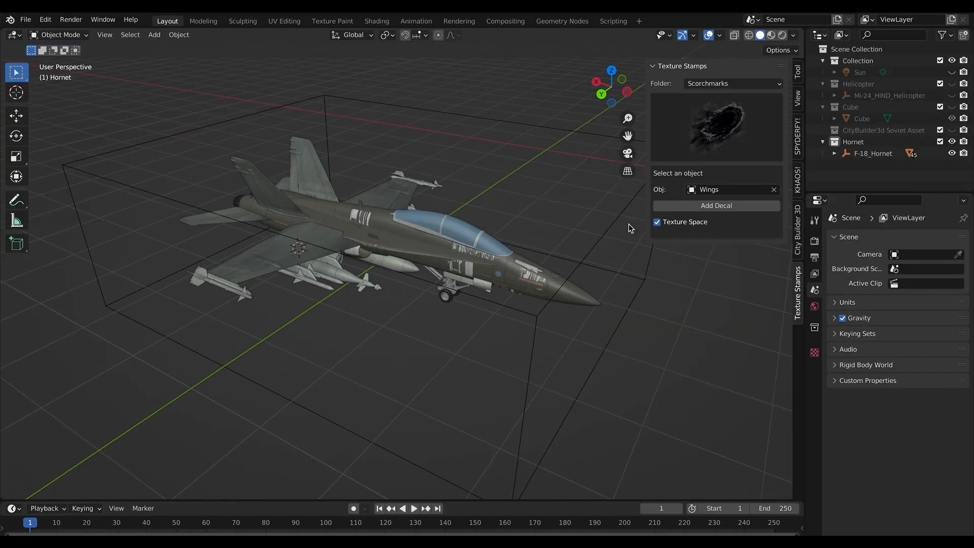
click(716, 206)
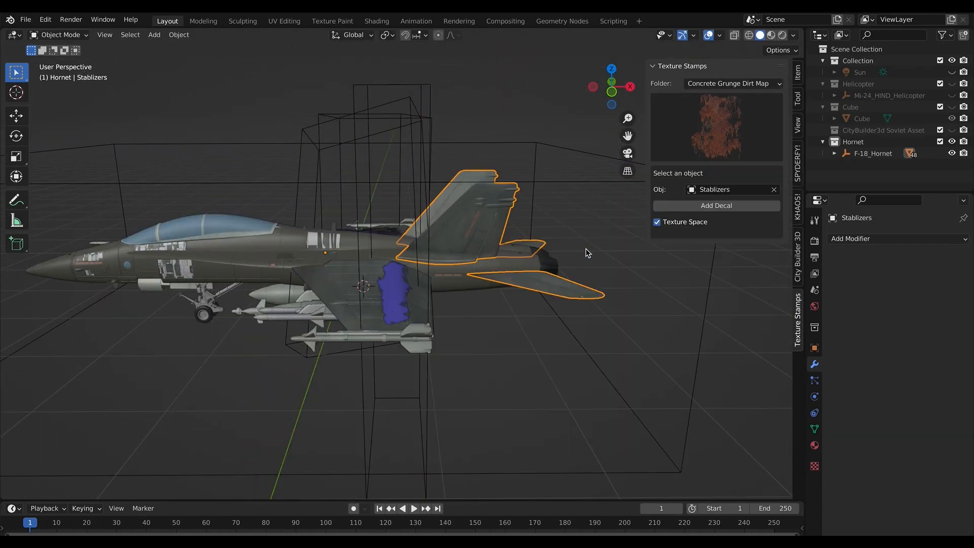
click(769, 35)
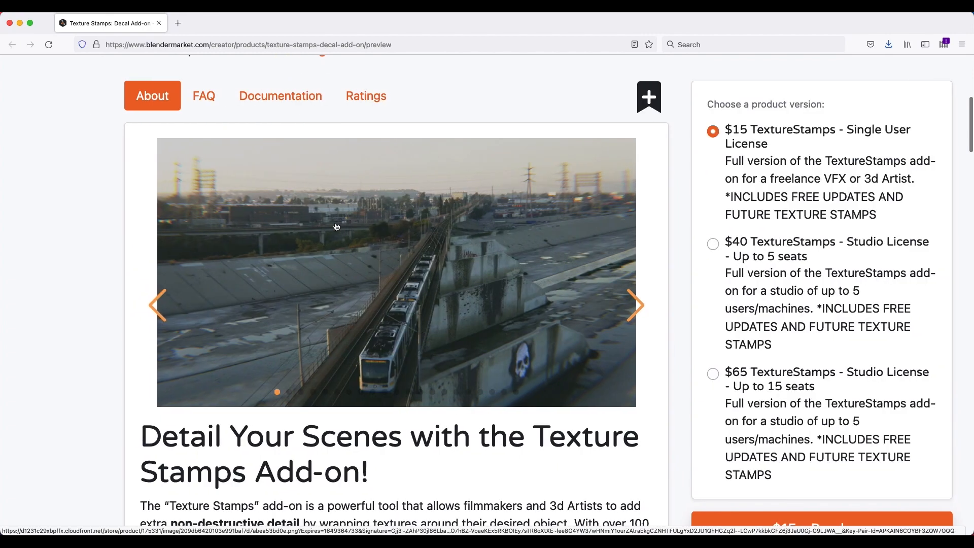
mouse_move(349, 290)
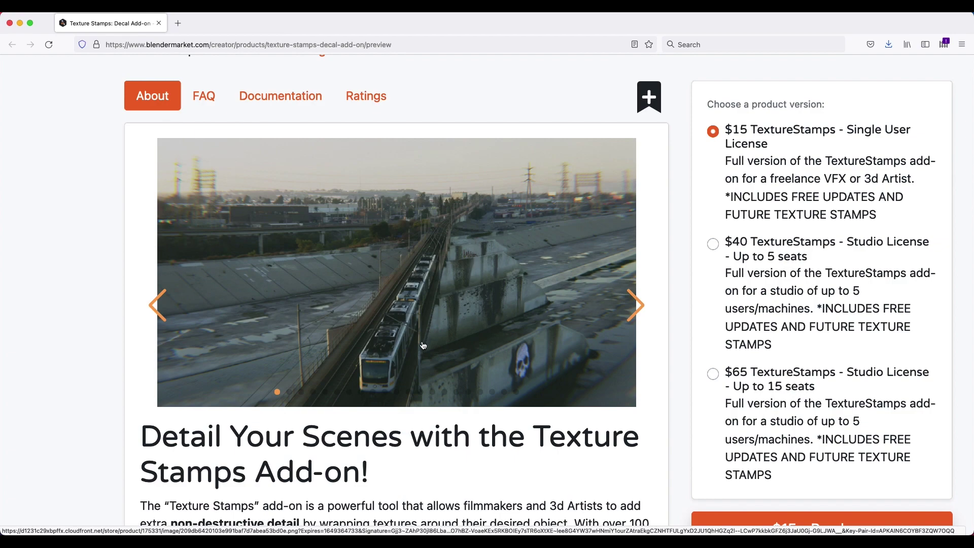
mouse_move(507, 382)
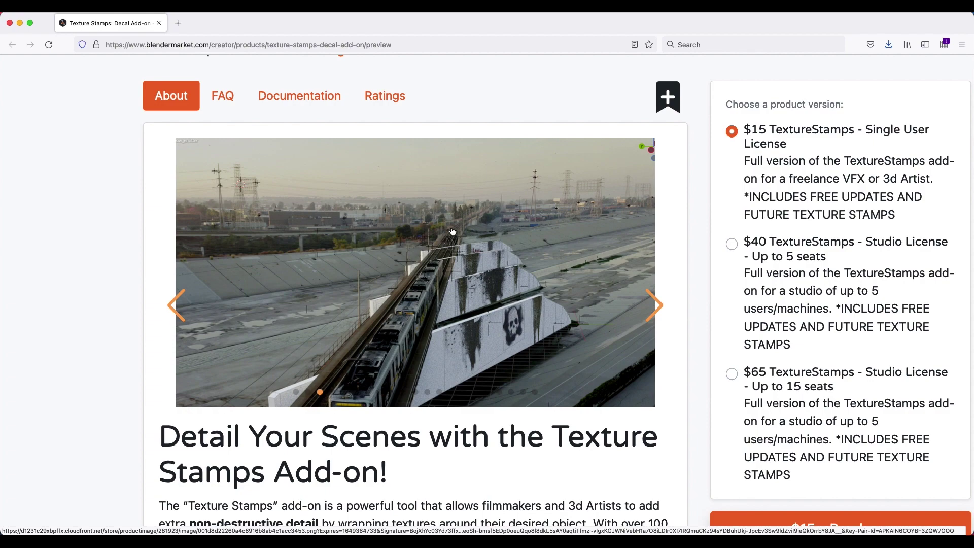
mouse_move(441, 252)
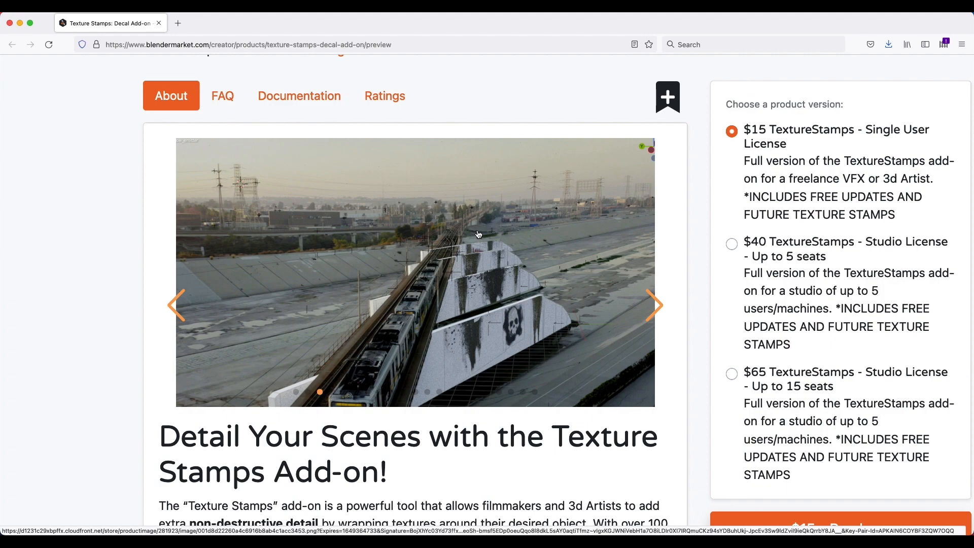
mouse_move(432, 289)
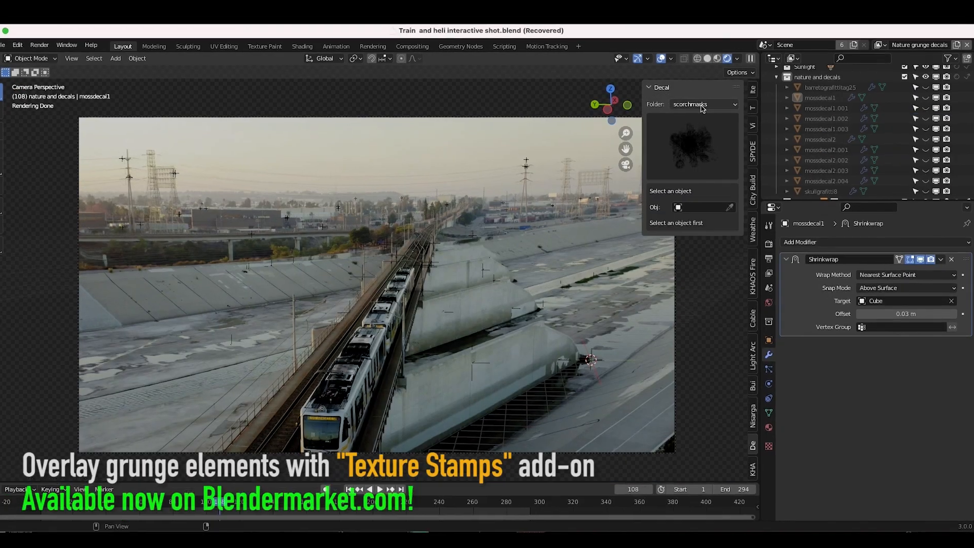
click(705, 105)
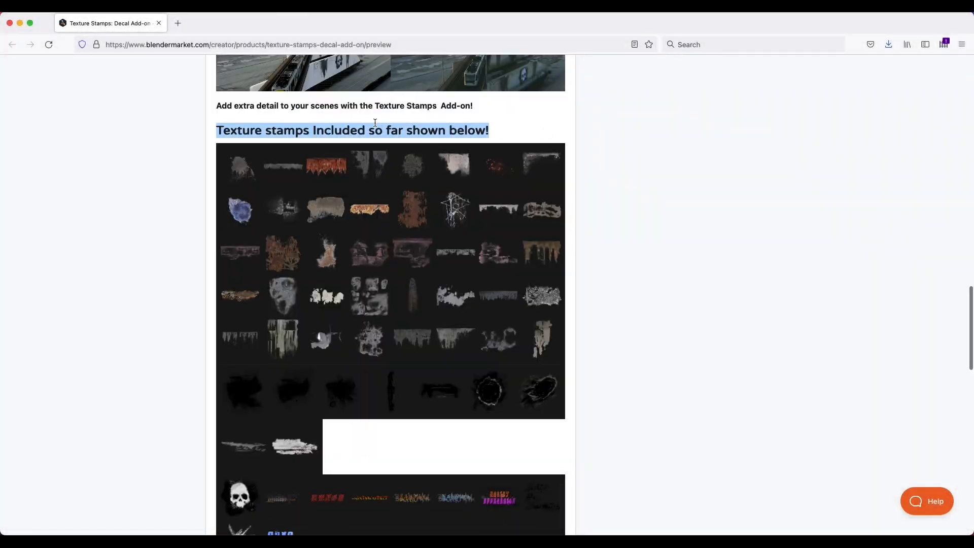
Step: Scroll the Texture Stamps product page past the stamp gallery to Customer Feedback and Updates
scroll(down, 3)
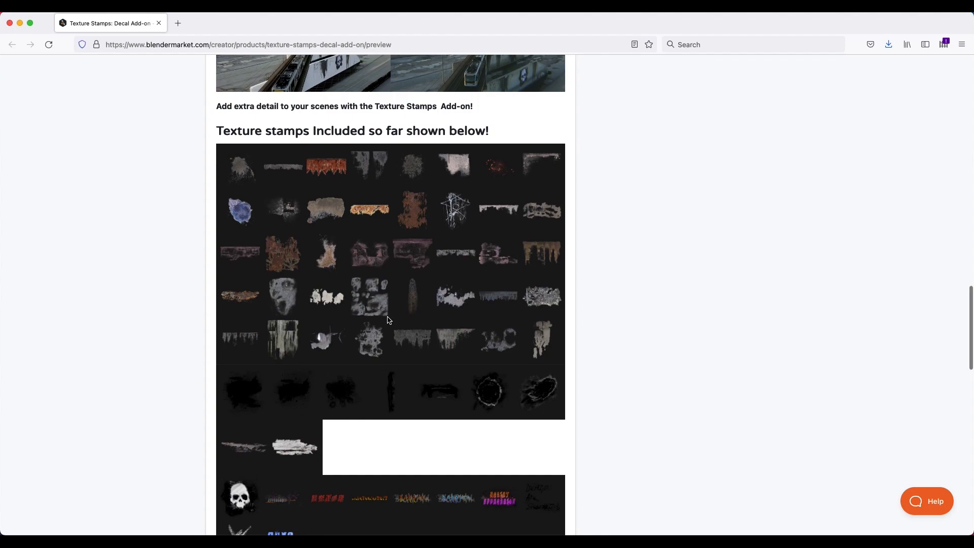
scroll(down, 3)
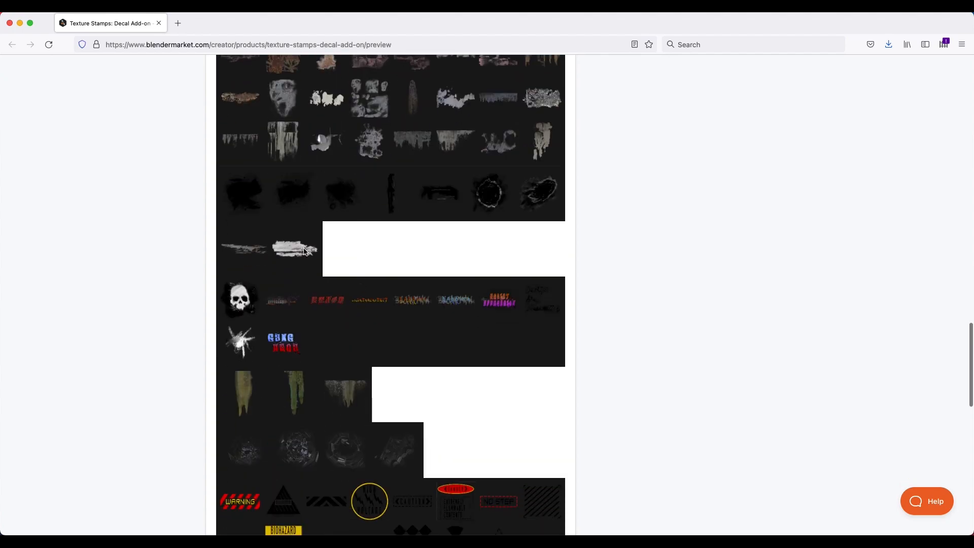
scroll(down, 3)
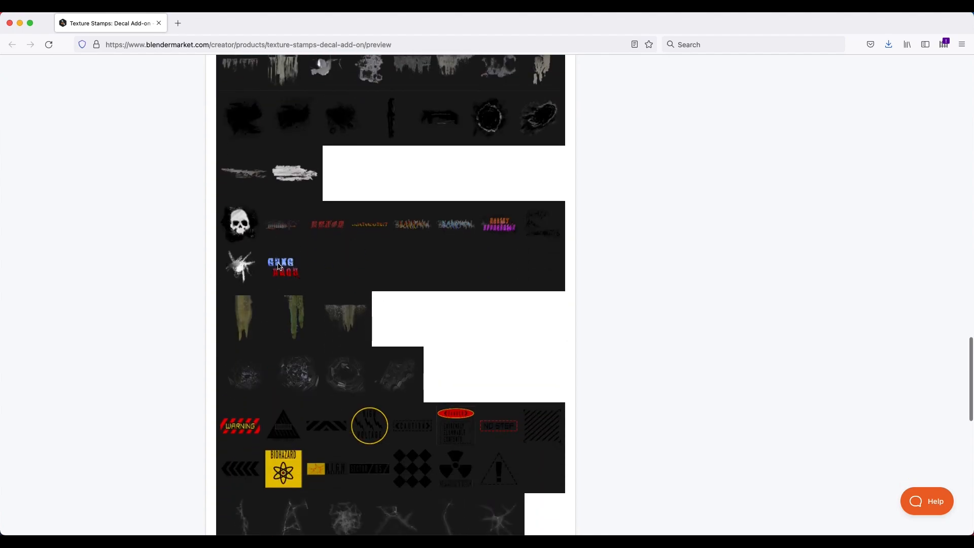
scroll(down, 3)
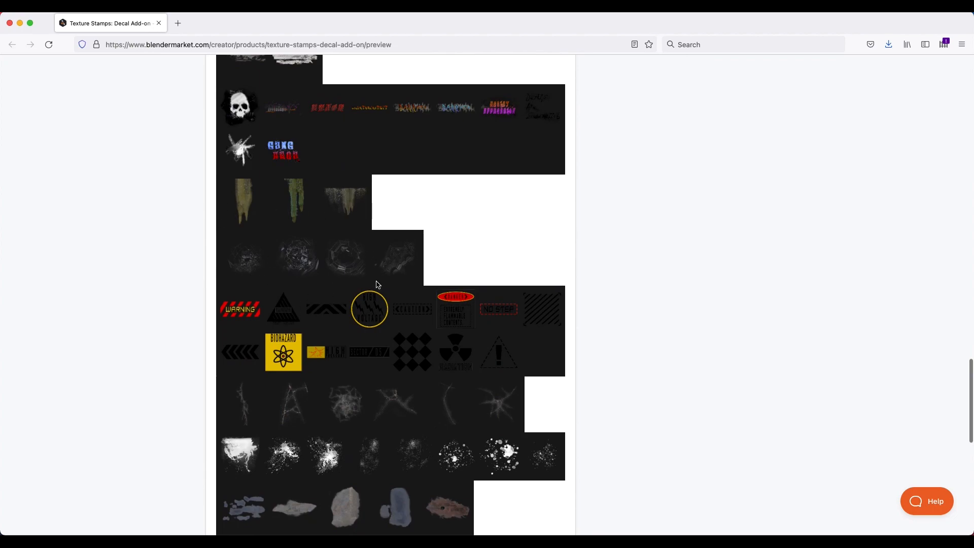
scroll(down, 3)
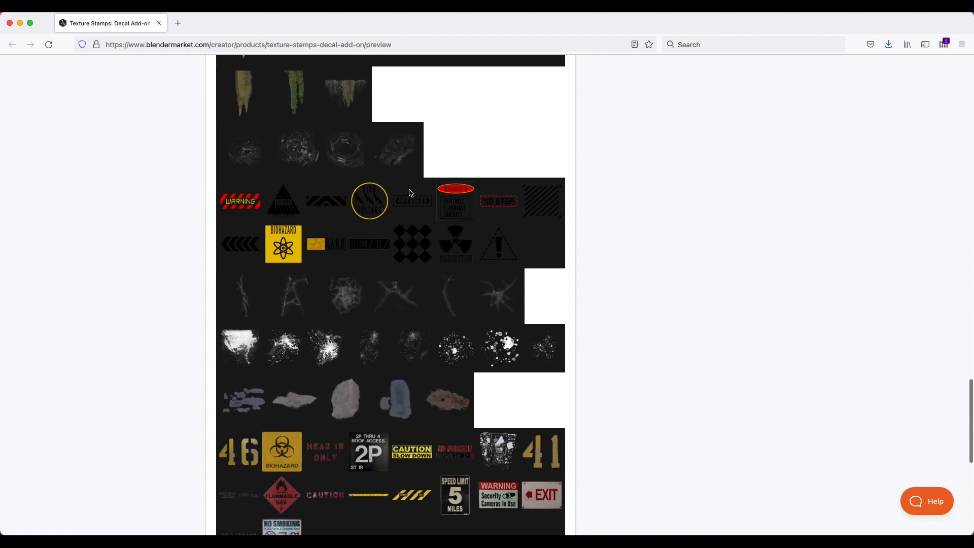
mouse_move(429, 202)
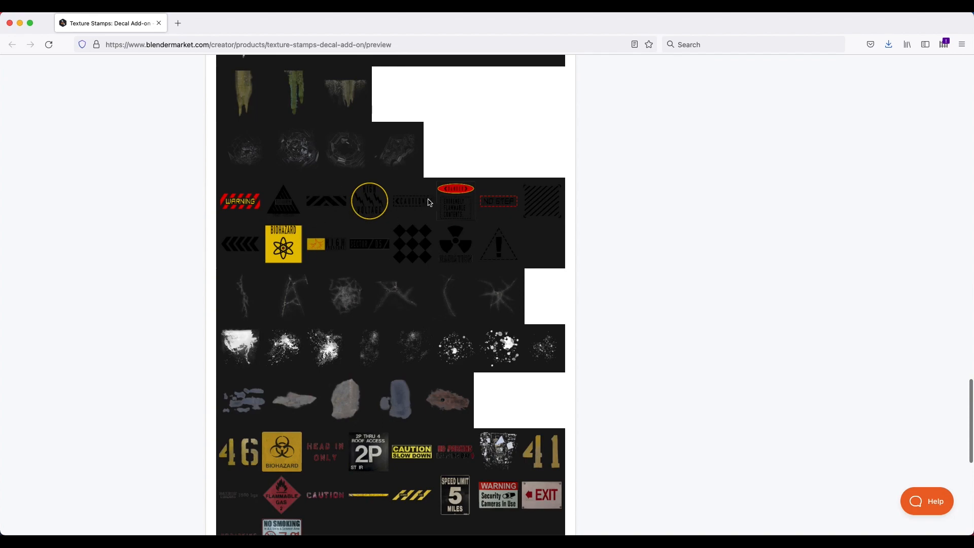
scroll(down, 3)
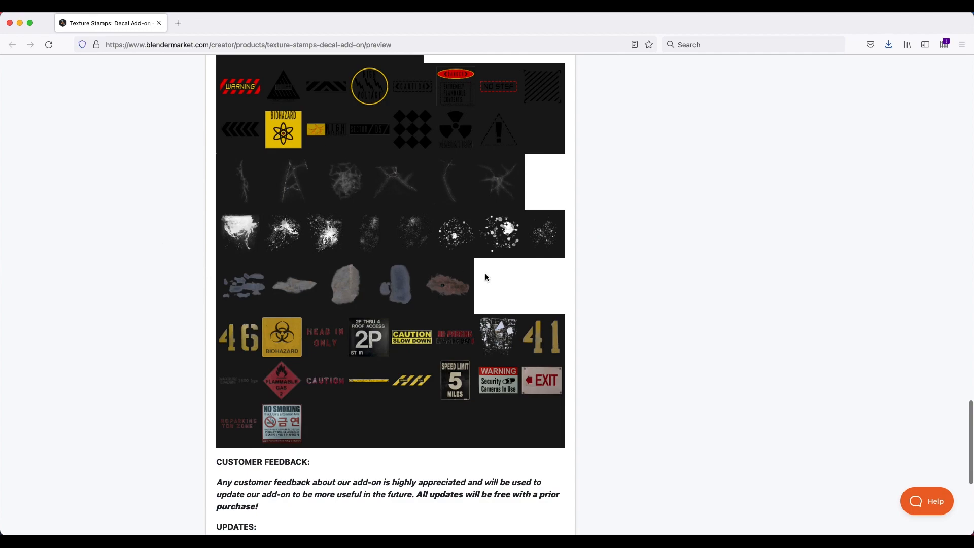
scroll(down, 3)
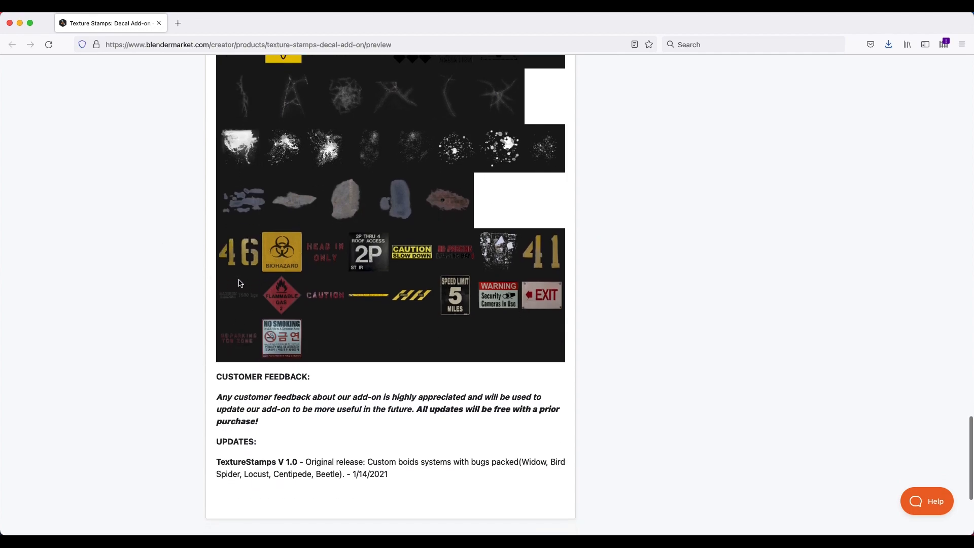
scroll(down, 3)
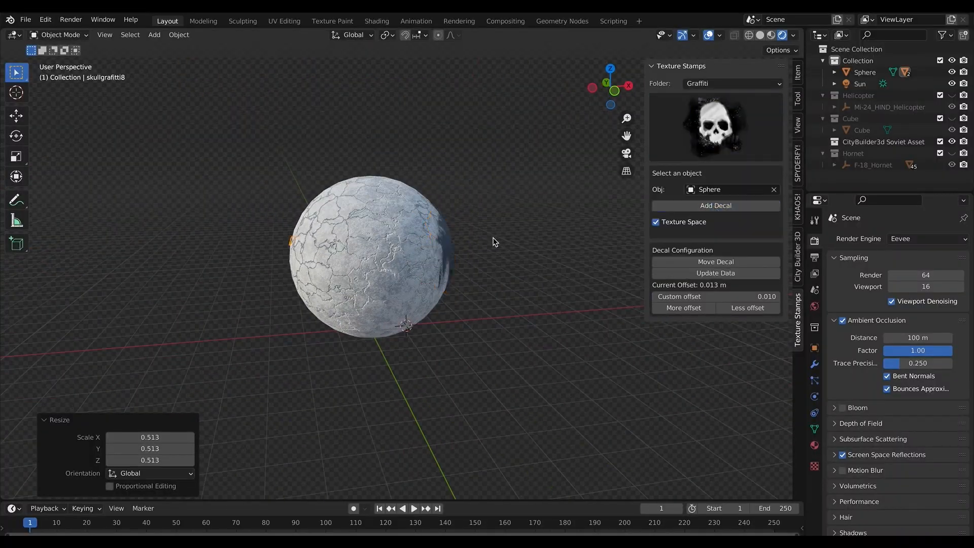
Step: Return to Blender with helicopter example.blend open, showing the plain cube and Texture Stamps tab
click(179, 35)
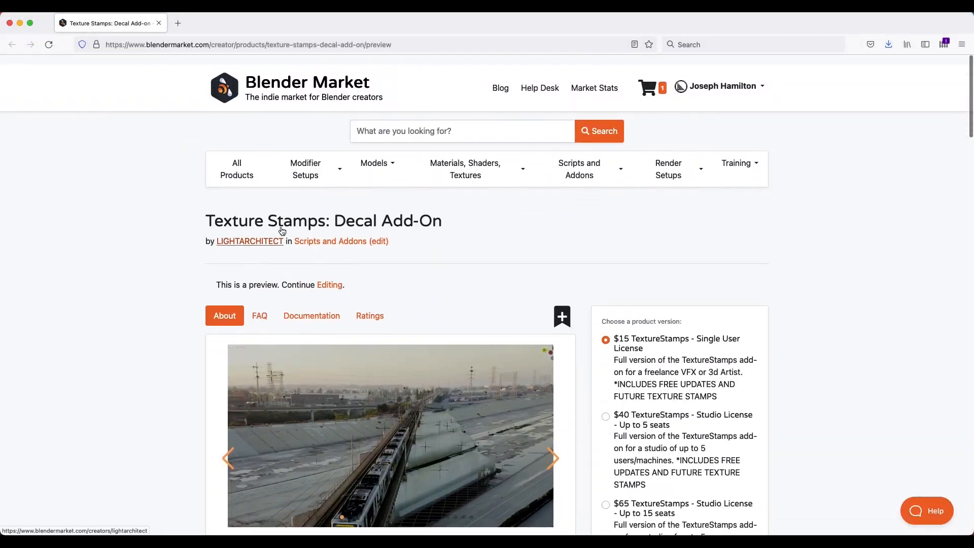
scroll(down, 3)
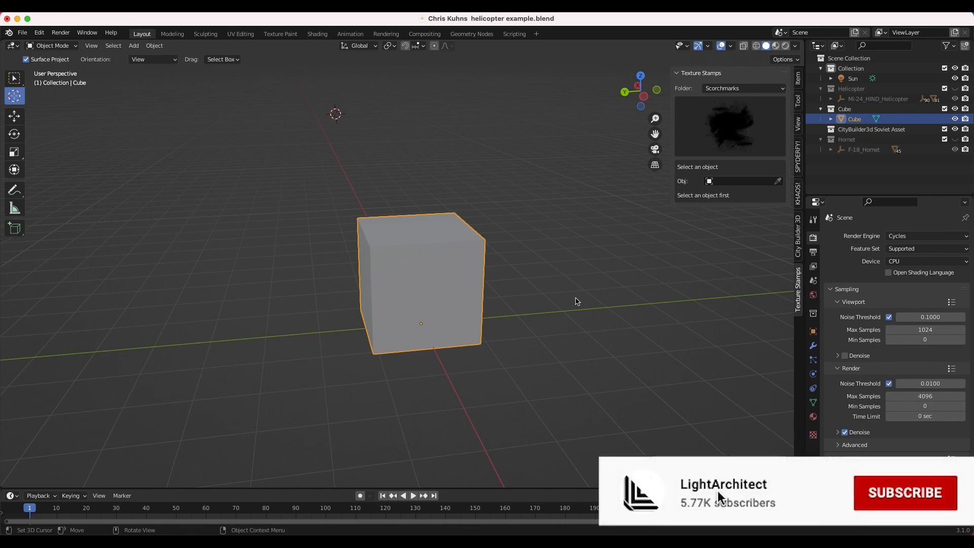
Step: Select Scorchmarks in the Texture Stamps Folder dropdown to show its scorch-mark thumbnails
click(905, 494)
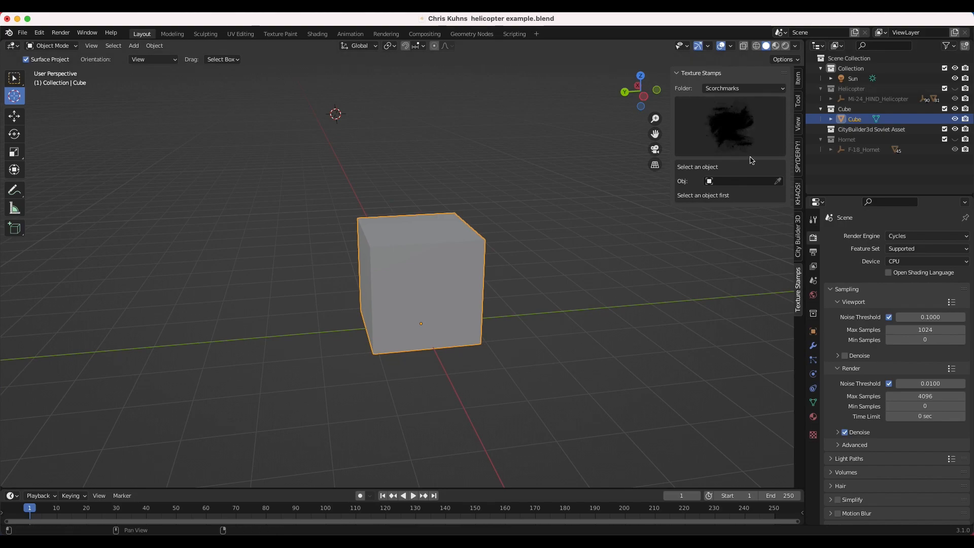
mouse_move(742, 73)
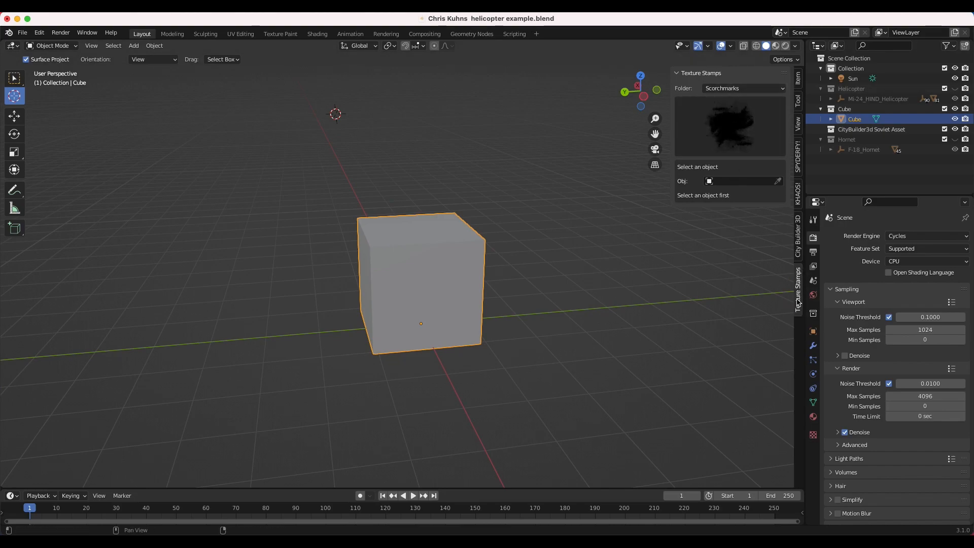
mouse_move(767, 75)
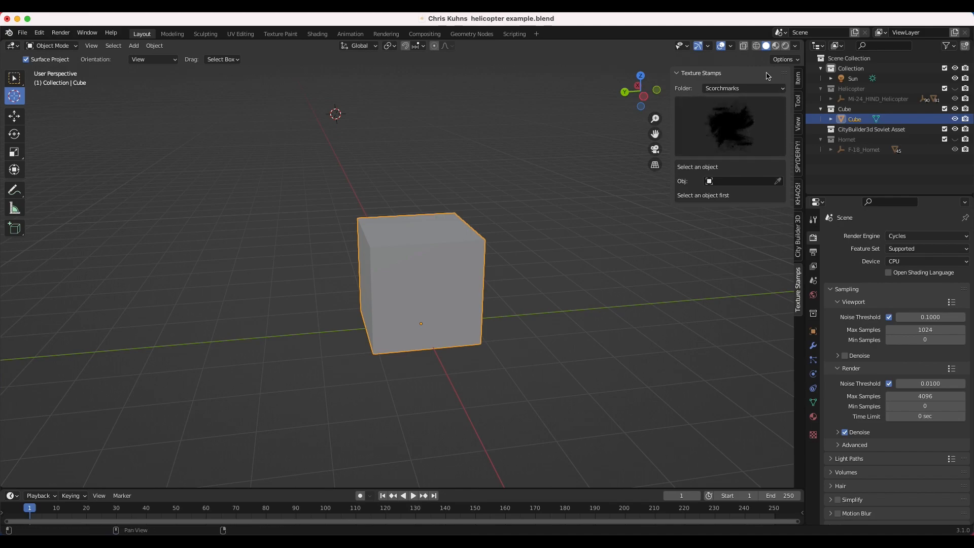
click(744, 88)
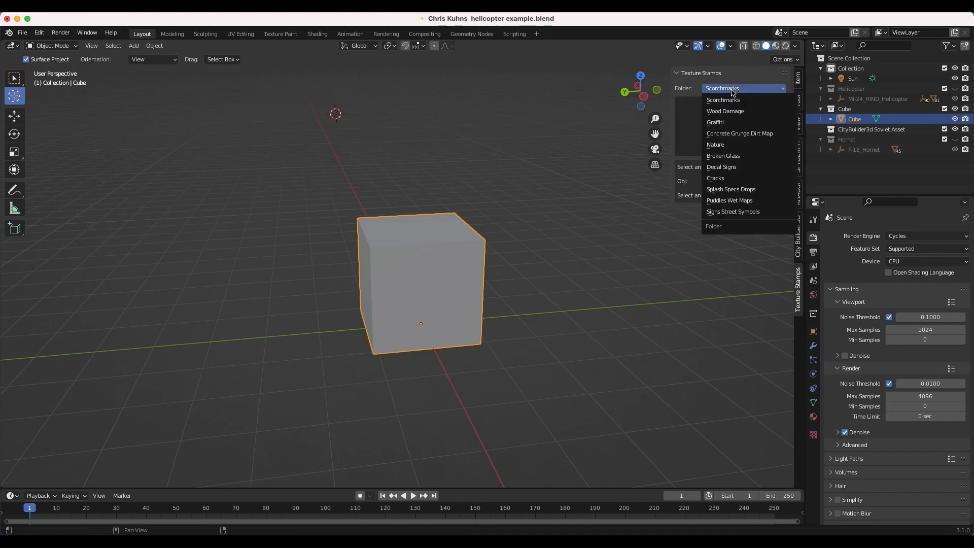
mouse_move(733, 212)
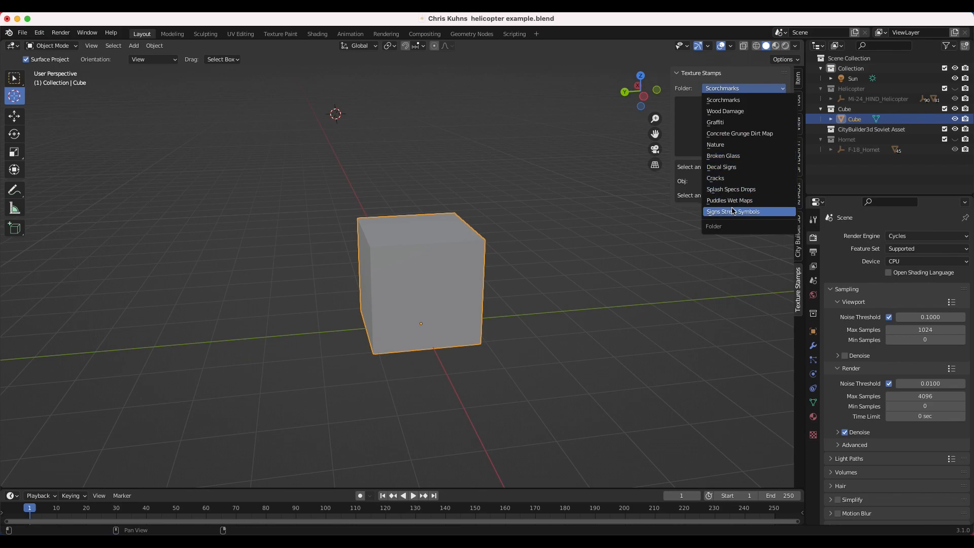
mouse_move(729, 100)
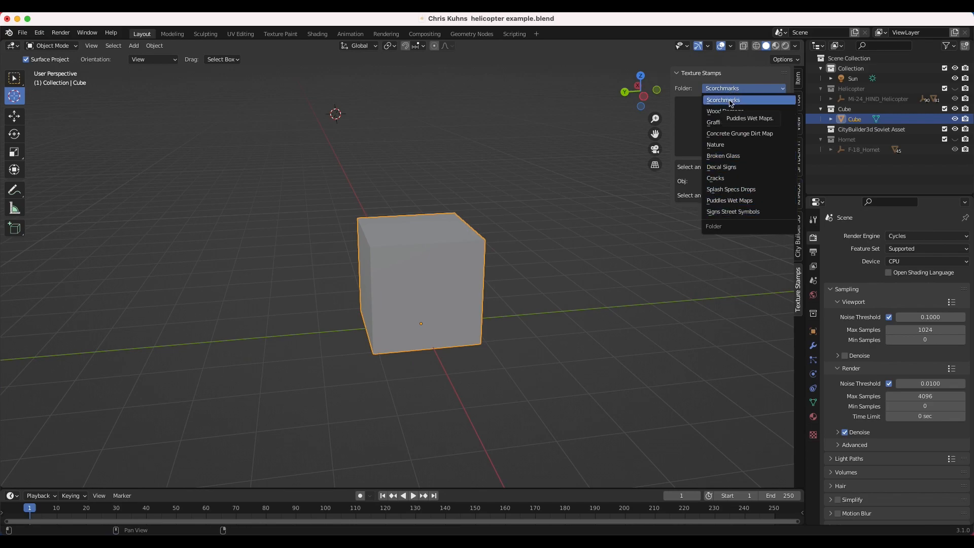
mouse_move(757, 133)
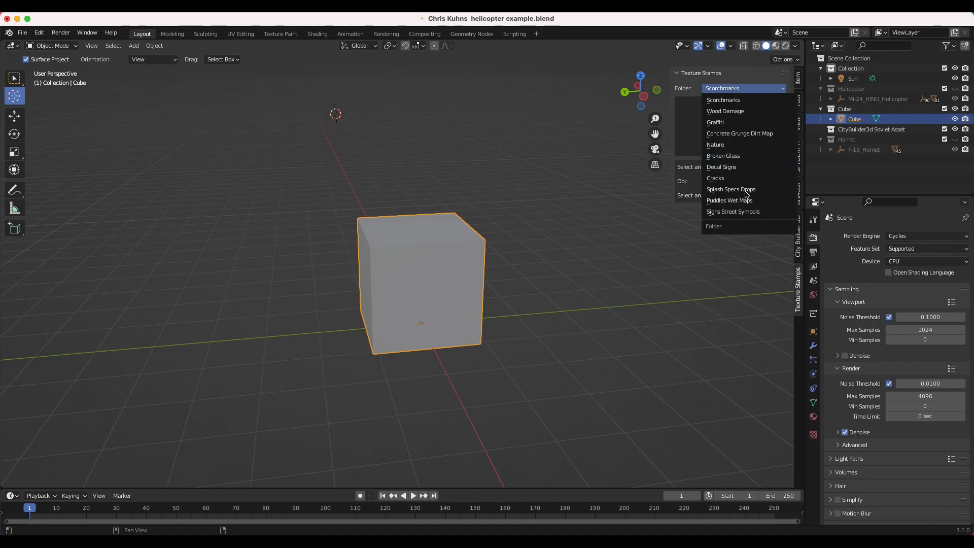
click(723, 100)
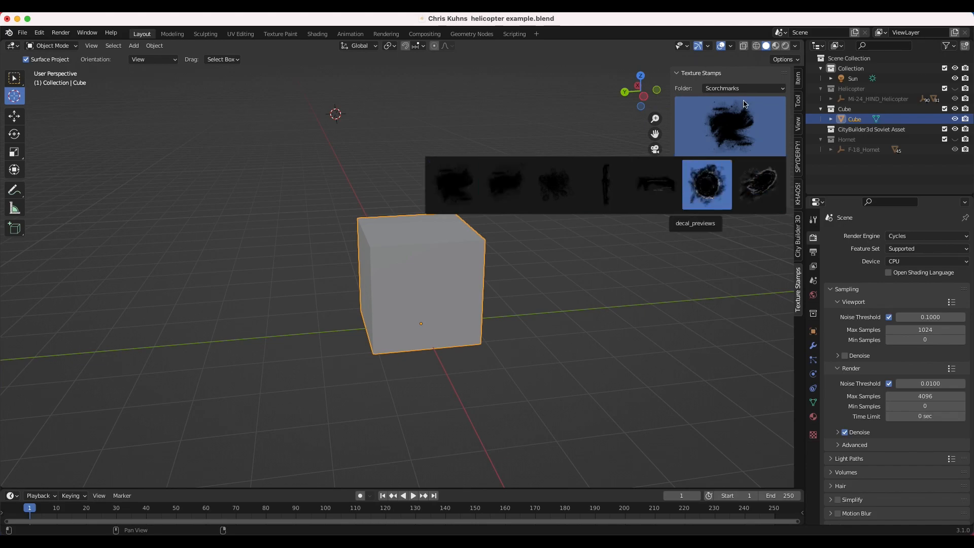
Step: Preview the Concrete Grunge Dirt Map, Nature and Puddles Wet Maps folders, then return to Scorchmarks
click(744, 88)
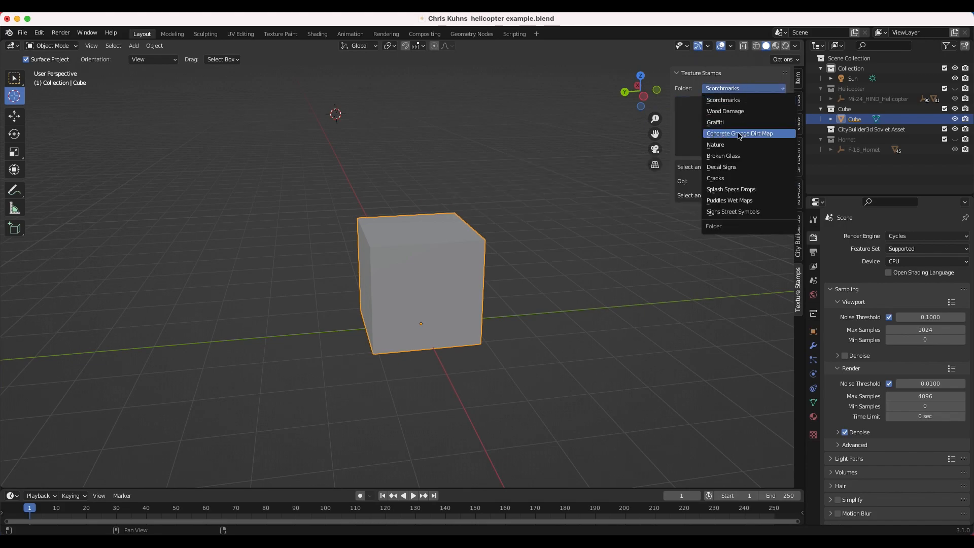
click(739, 133)
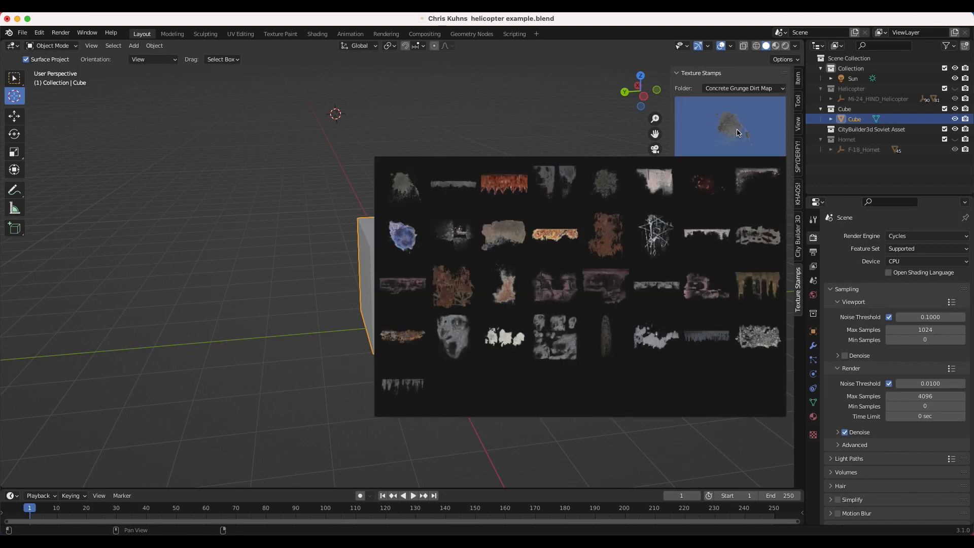
click(606, 234)
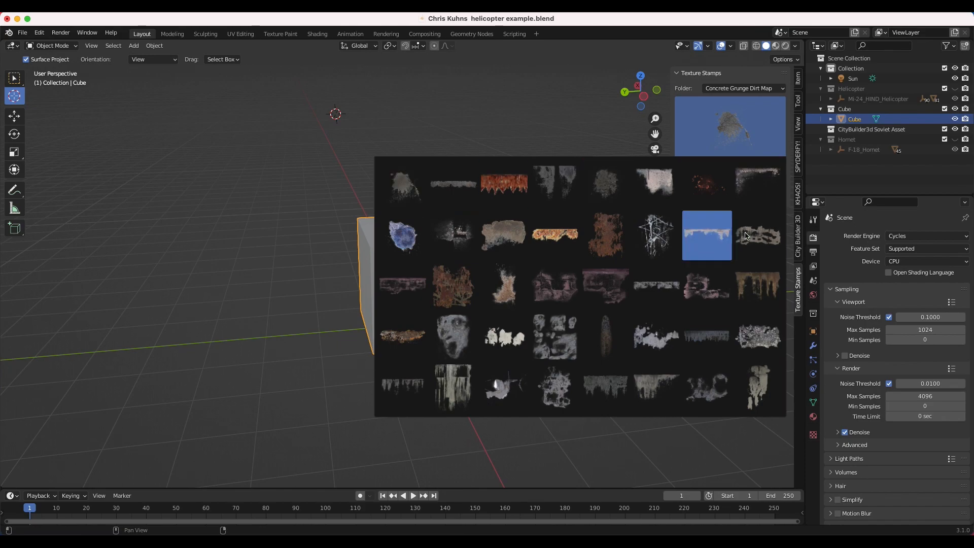
click(744, 88)
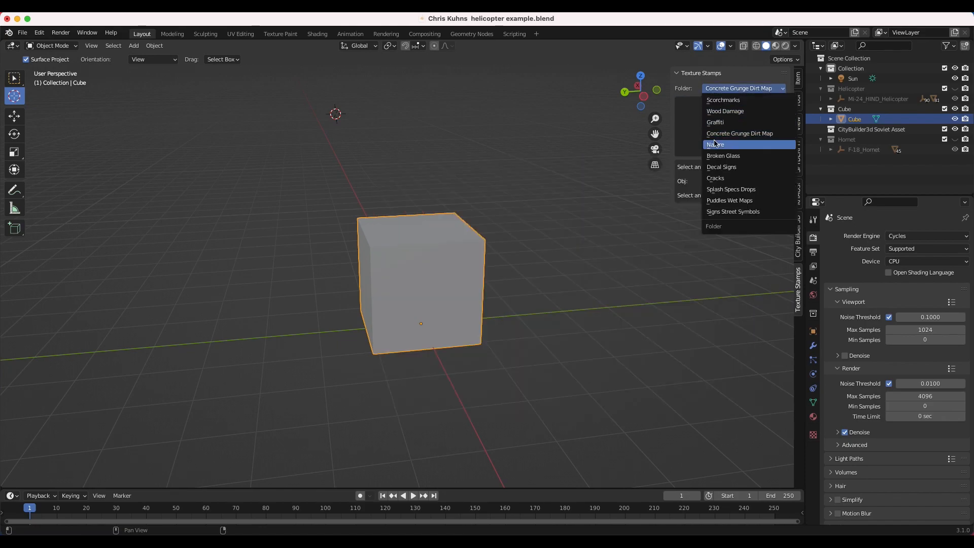
click(717, 144)
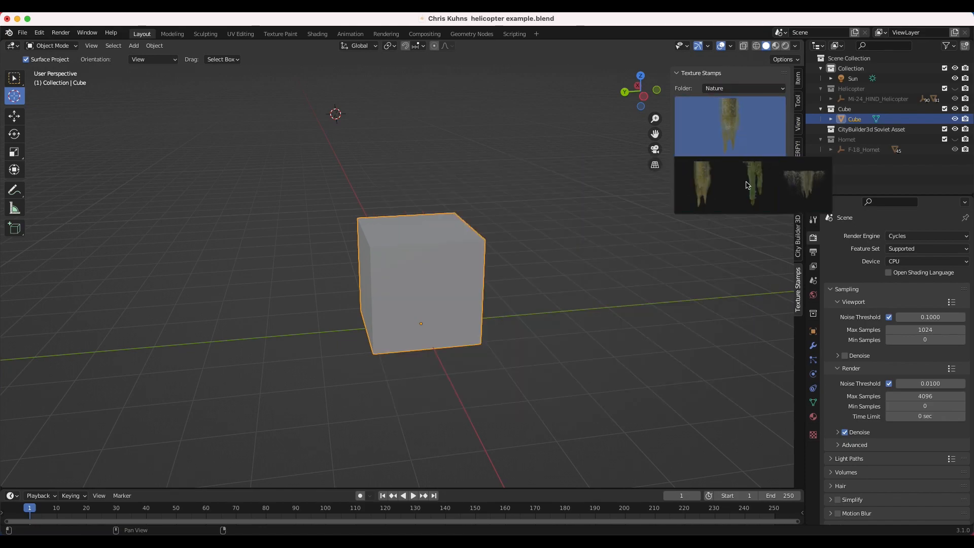
click(744, 88)
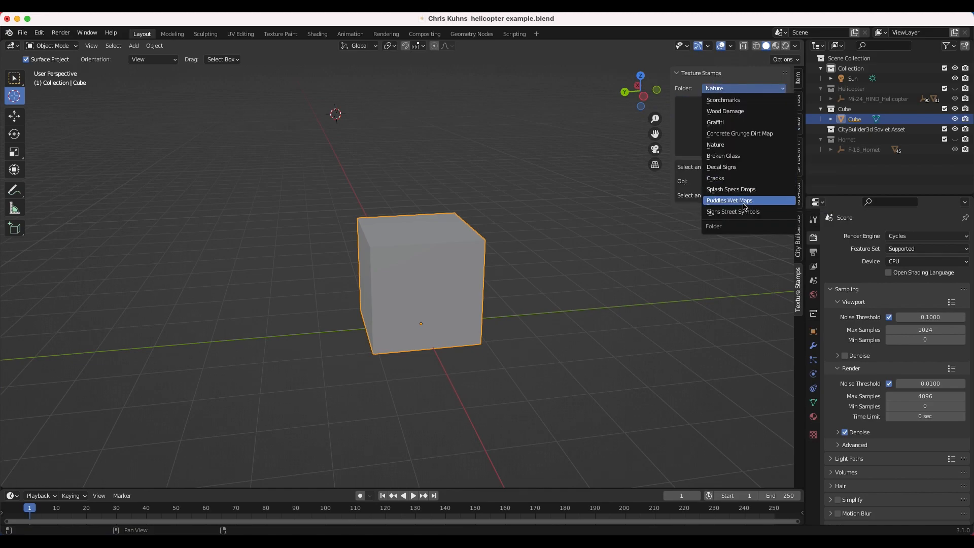
click(729, 200)
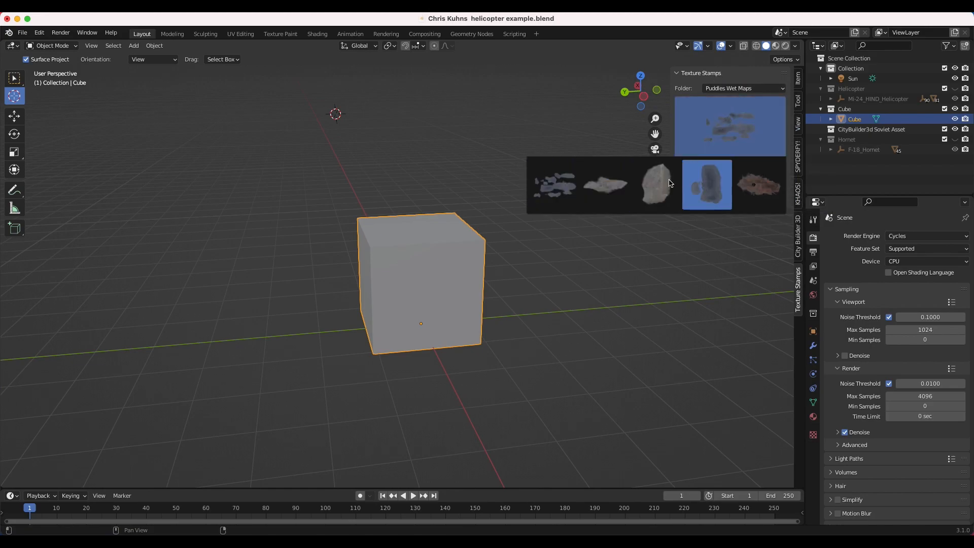
click(758, 184)
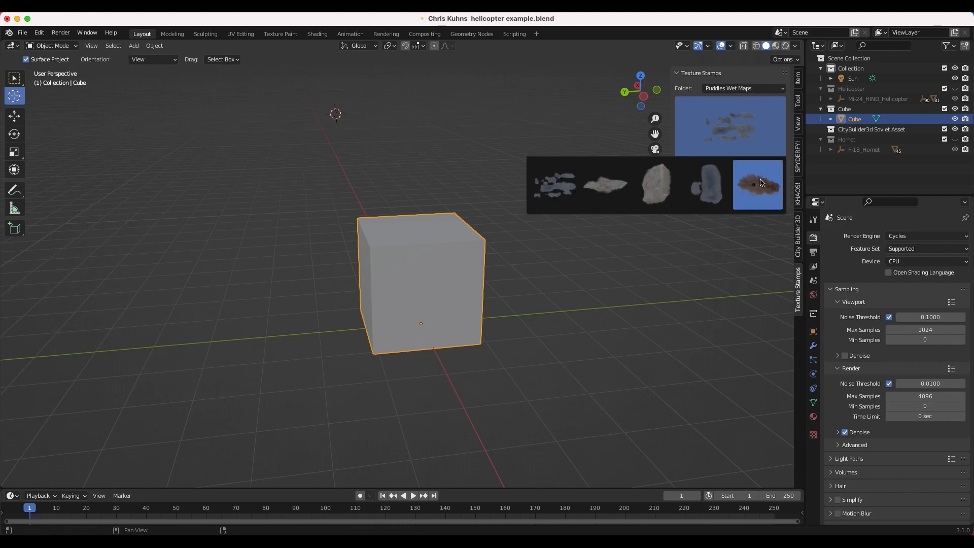
click(744, 88)
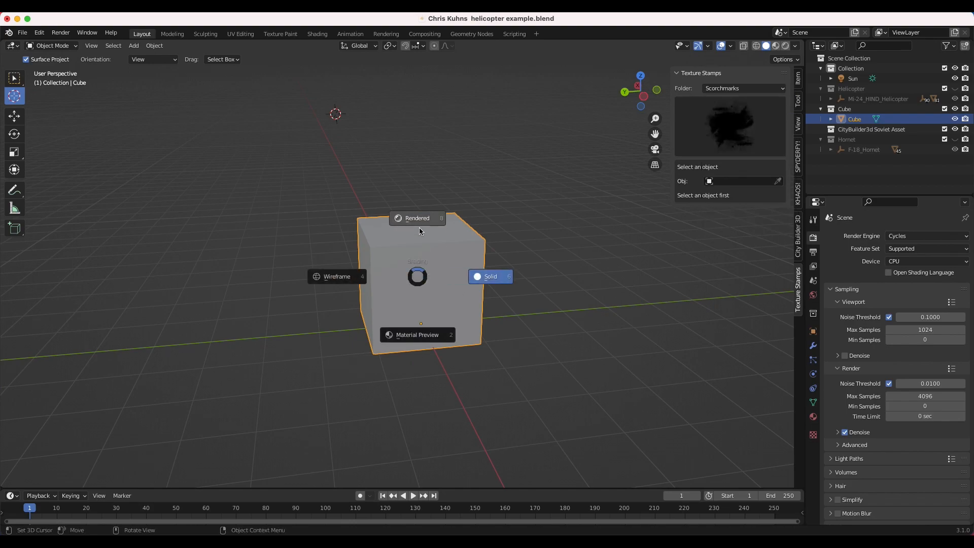
Step: Set the viewport to rendered shading and change the render engine from Cycles to Eevee
click(417, 218)
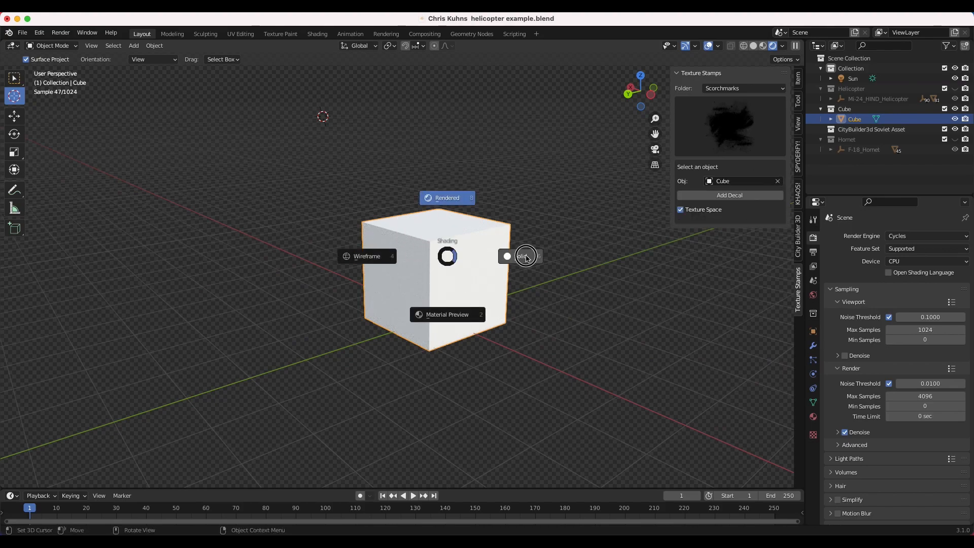
click(925, 236)
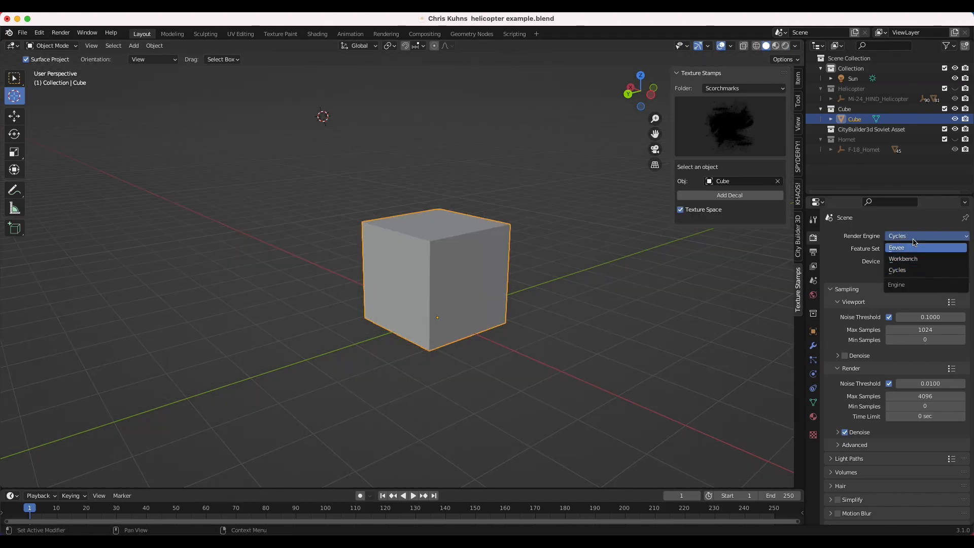
click(896, 247)
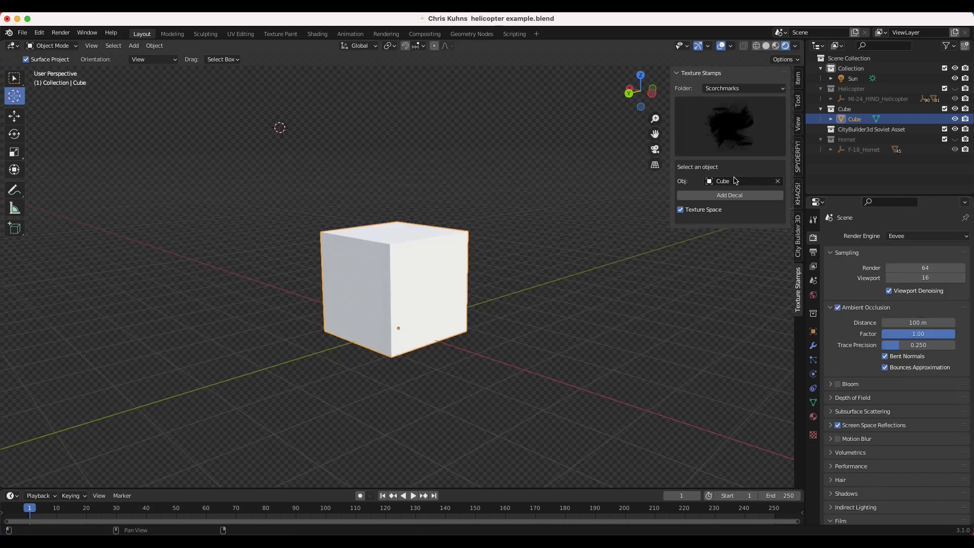
mouse_move(728, 183)
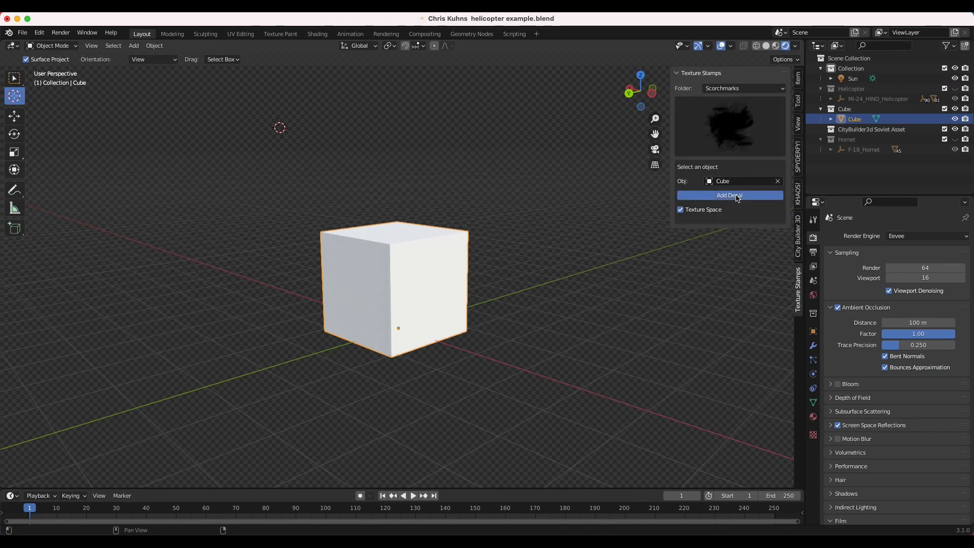
Step: Add the scorchmarks3 decal to a cube face and scale it down to 0.571
click(729, 196)
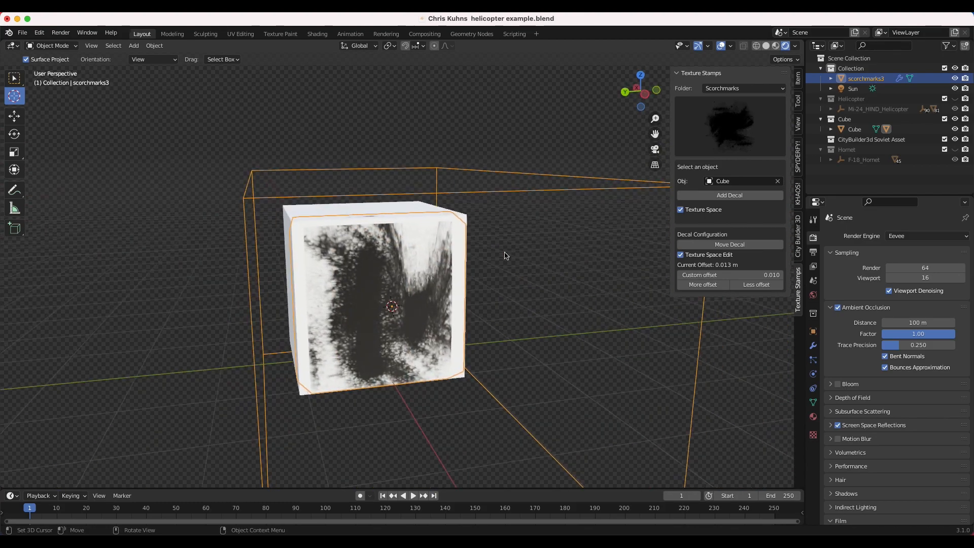
drag(503, 255, 475, 271)
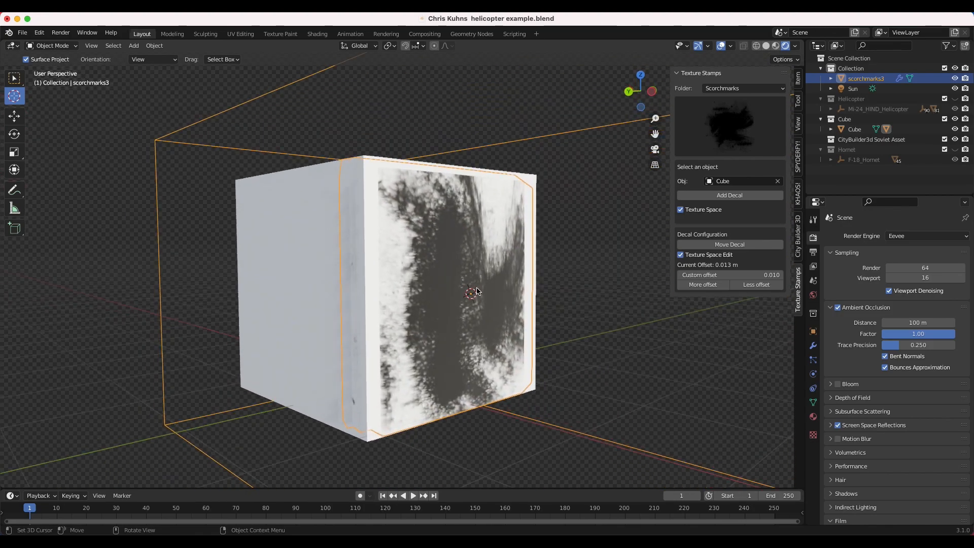
key(s)
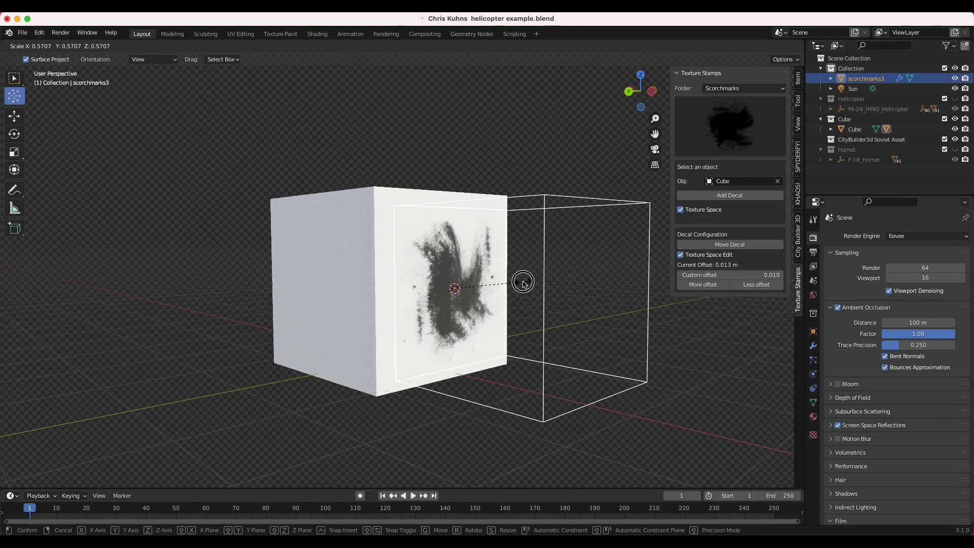
click(524, 284)
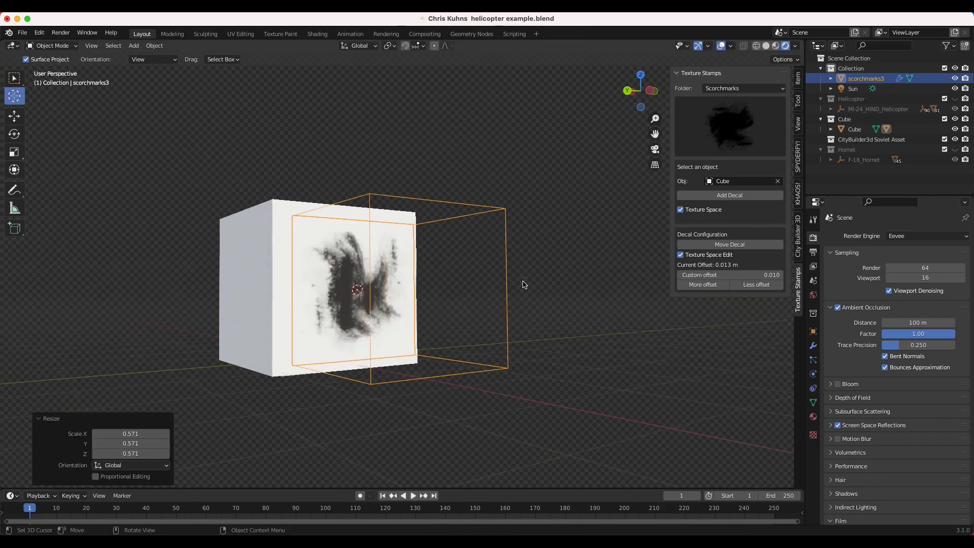
drag(523, 284, 341, 357)
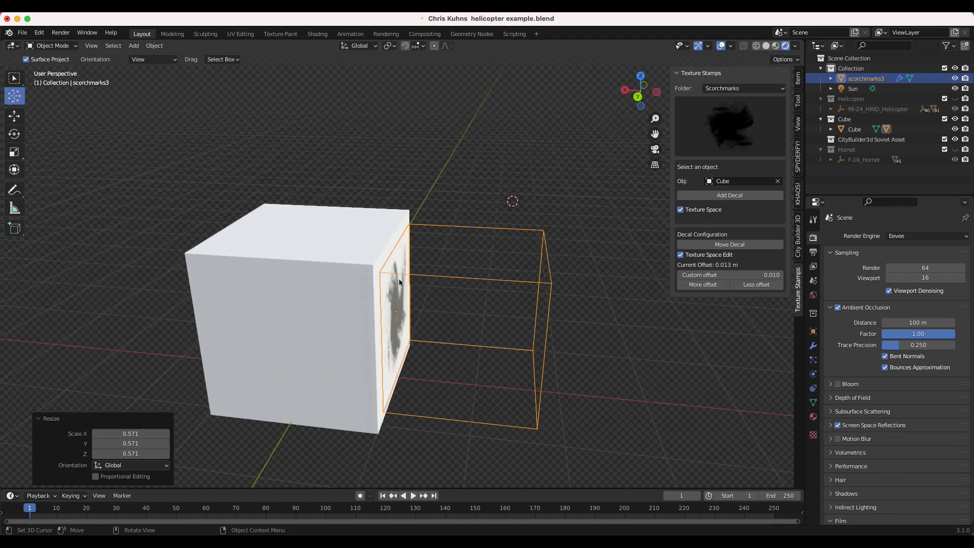
drag(398, 282, 224, 245)
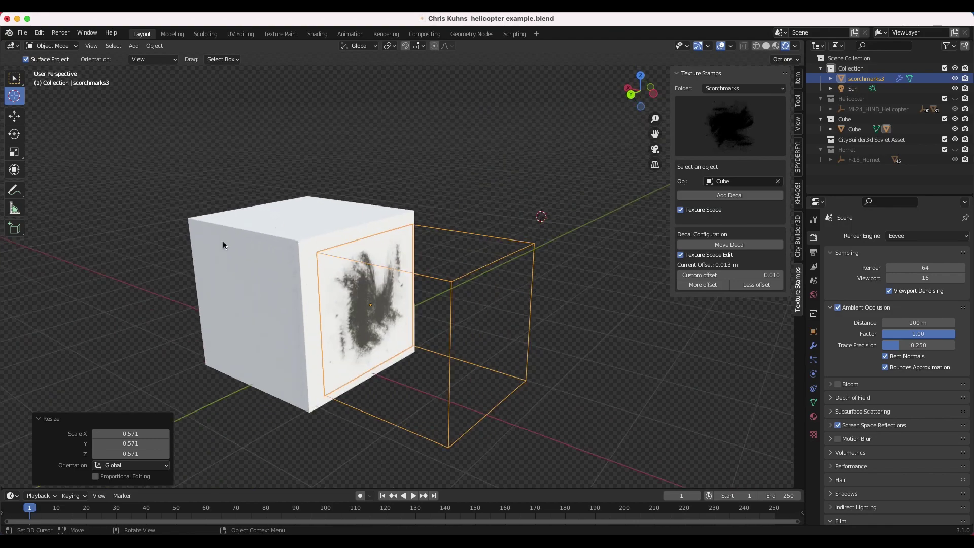
mouse_move(274, 312)
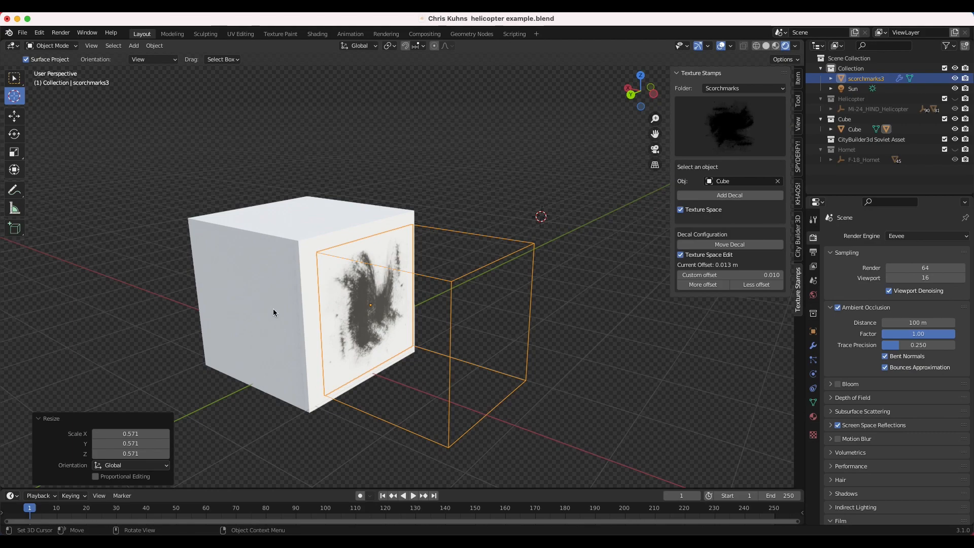
mouse_move(276, 252)
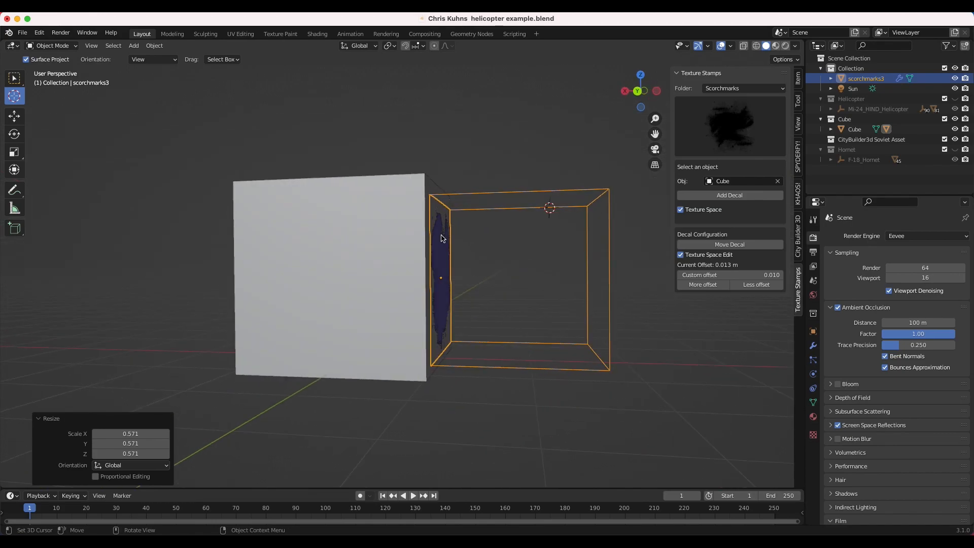
mouse_move(360, 288)
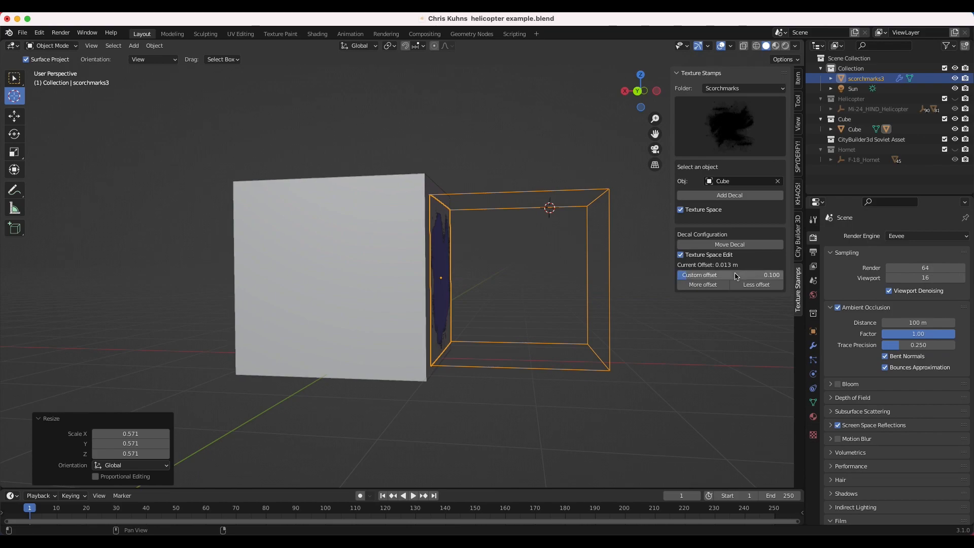
Step: Lower the scorch decal's custom offset so it sits 0.003 m from the cube face
click(702, 284)
text(0)
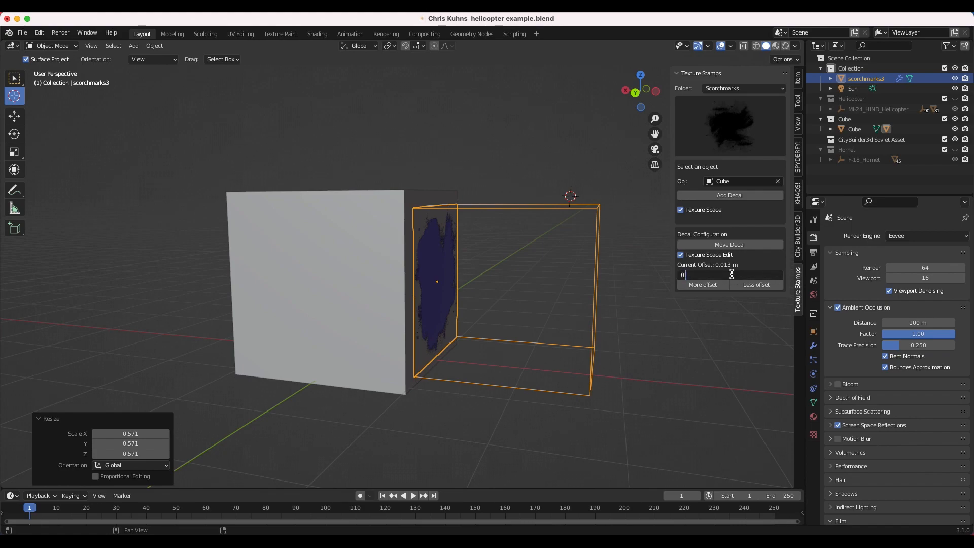
text(.01)
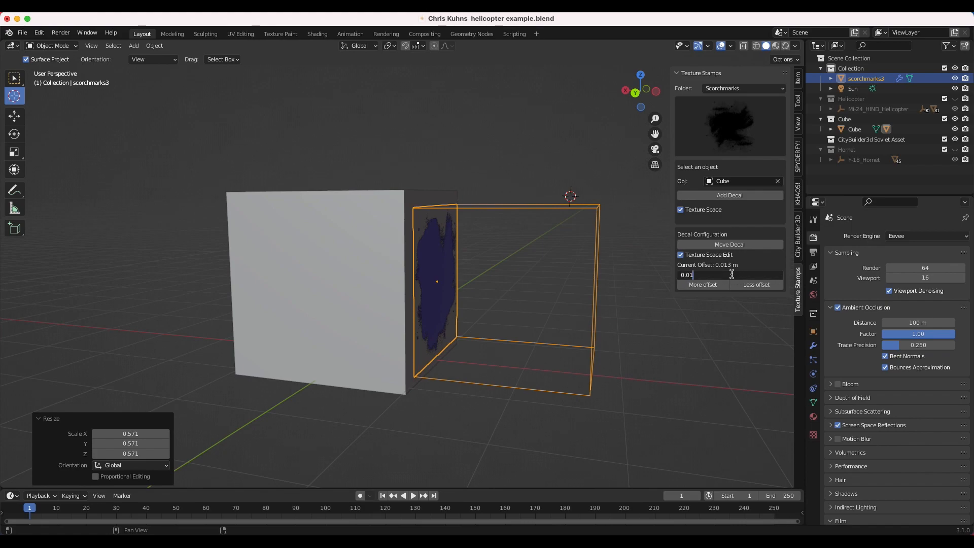
click(756, 284)
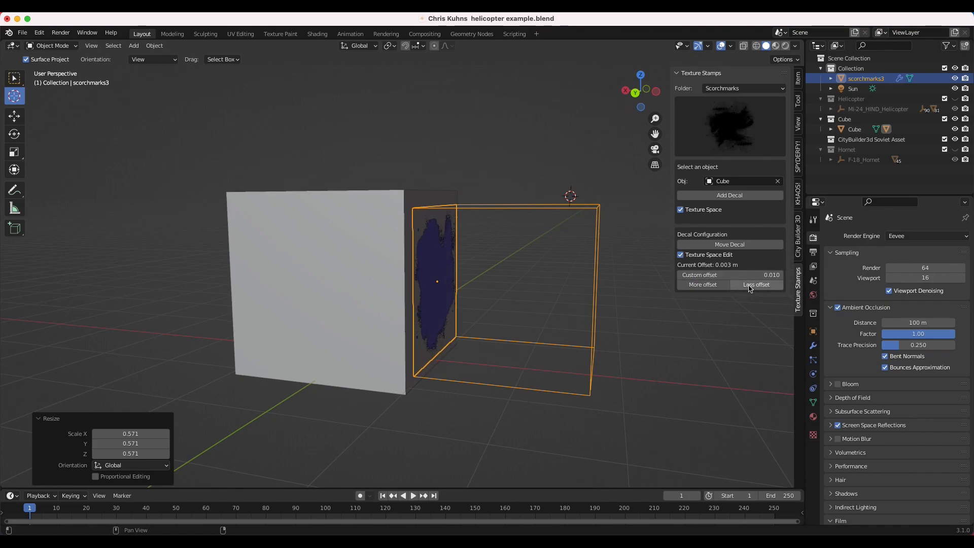
click(757, 285)
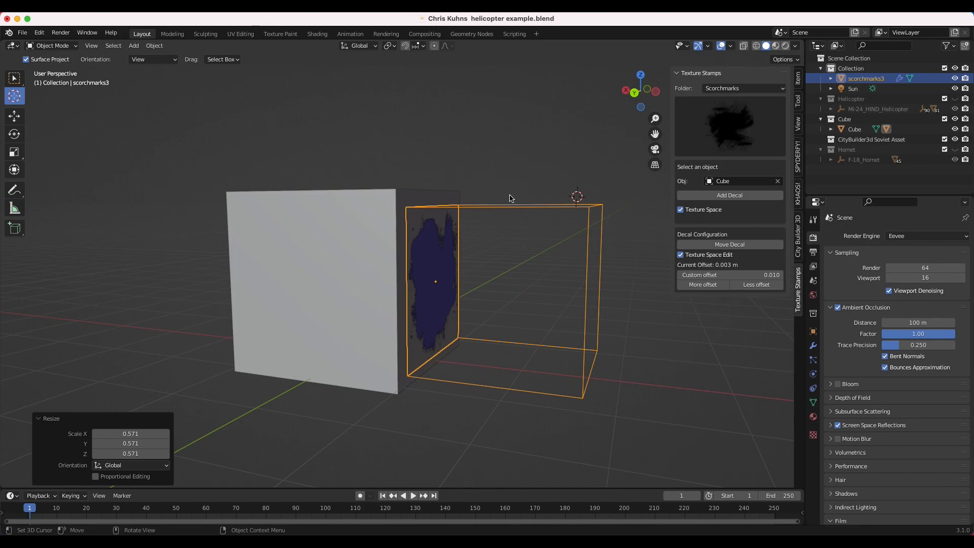
mouse_move(541, 199)
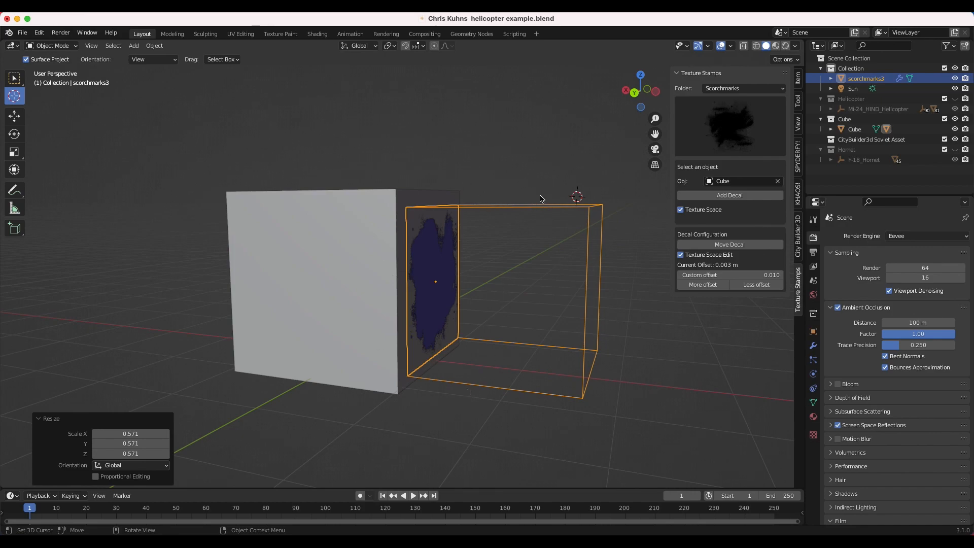
mouse_move(509, 285)
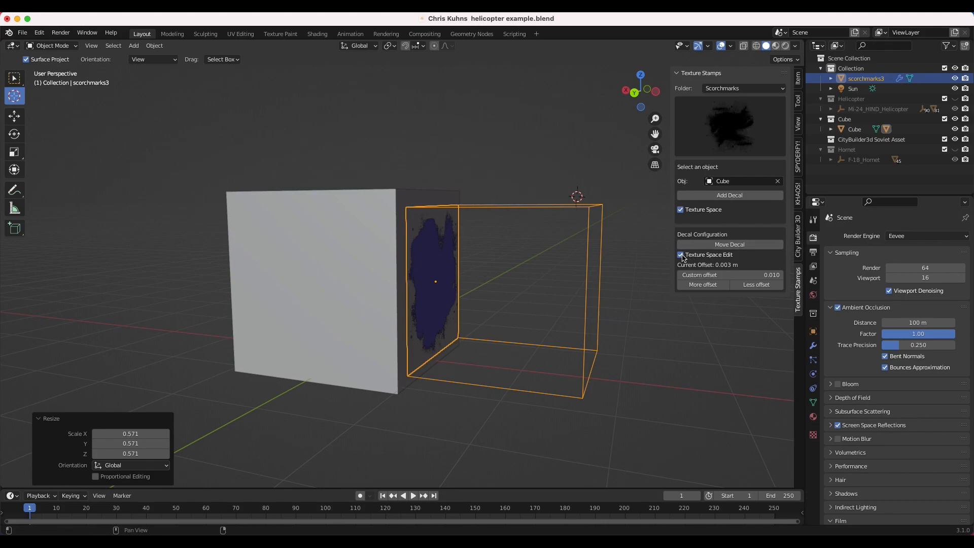
Step: Turn off Texture Space Edit so the scorch decal lies flush on the side face
click(681, 255)
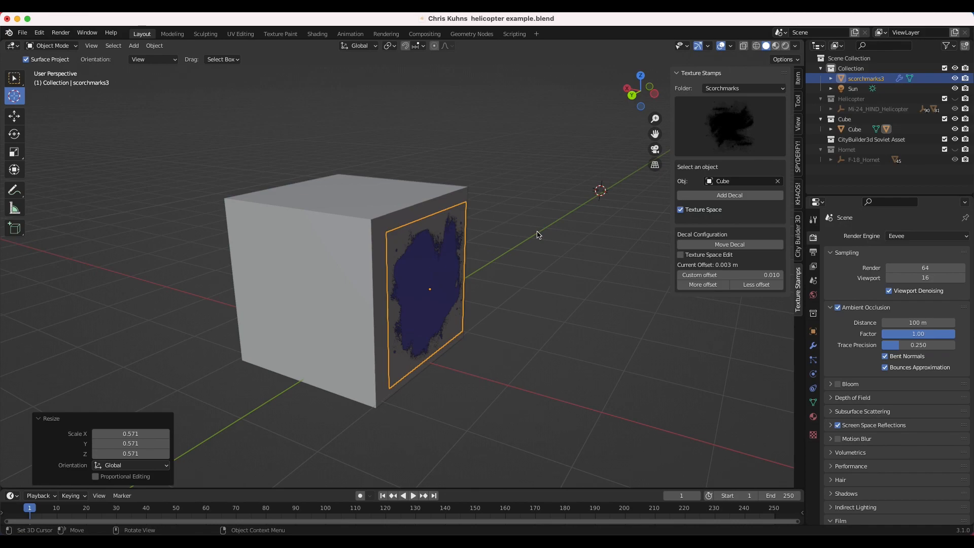
mouse_move(523, 259)
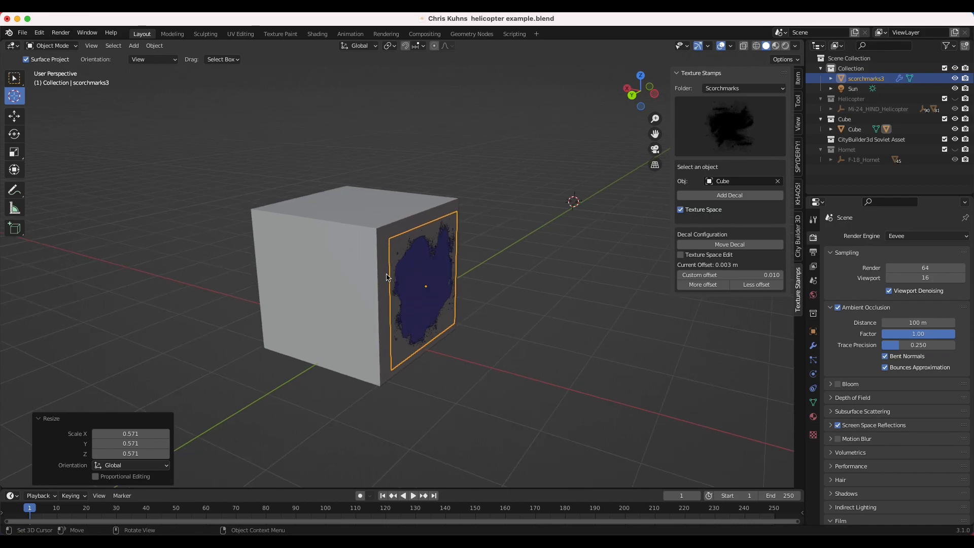
click(742, 88)
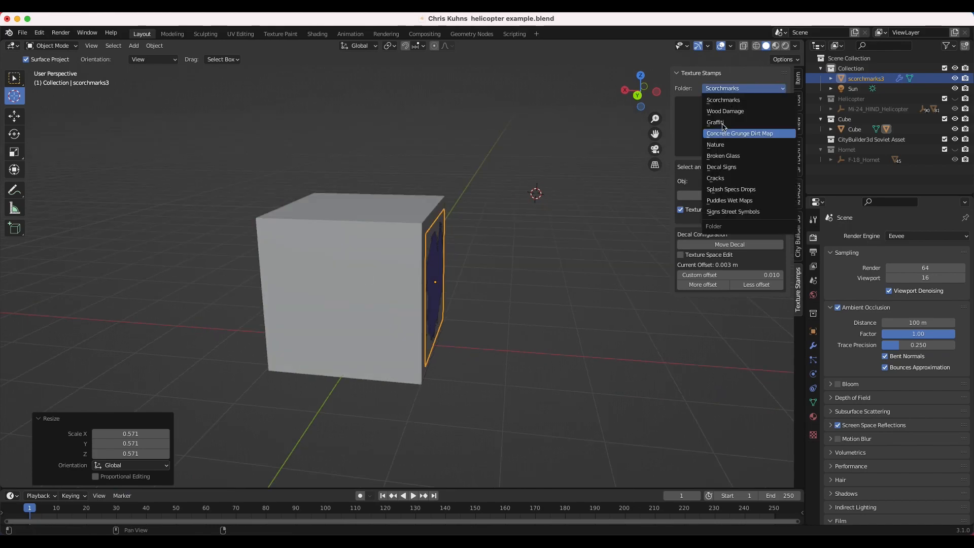
Step: Pick the rustgrunge11 stamp from Concrete Grunge Dirt Map and place it on the cube's top face
click(739, 133)
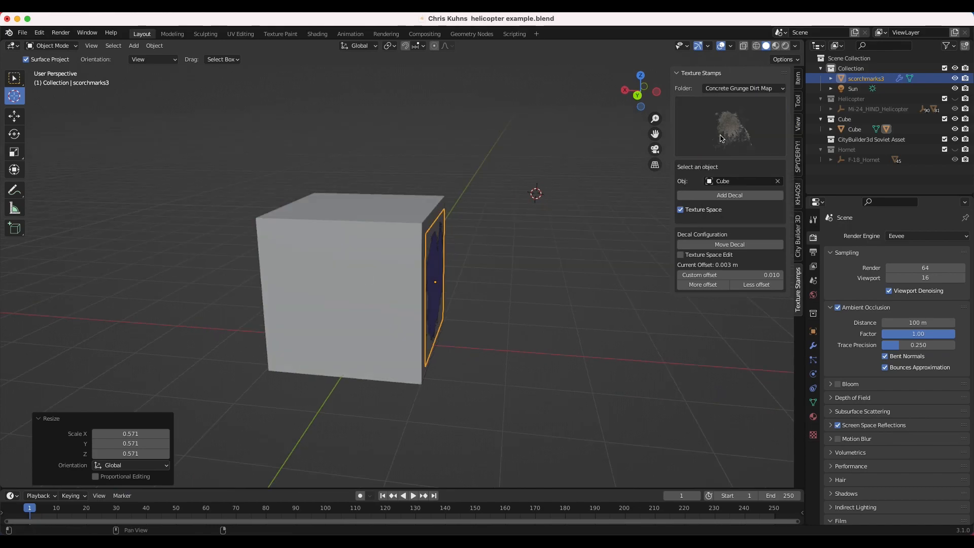
click(730, 126)
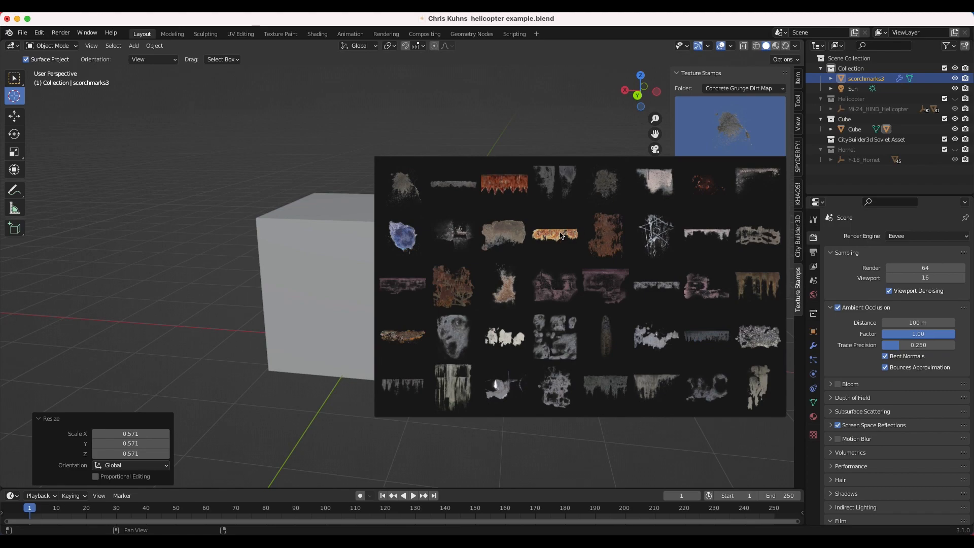
click(605, 235)
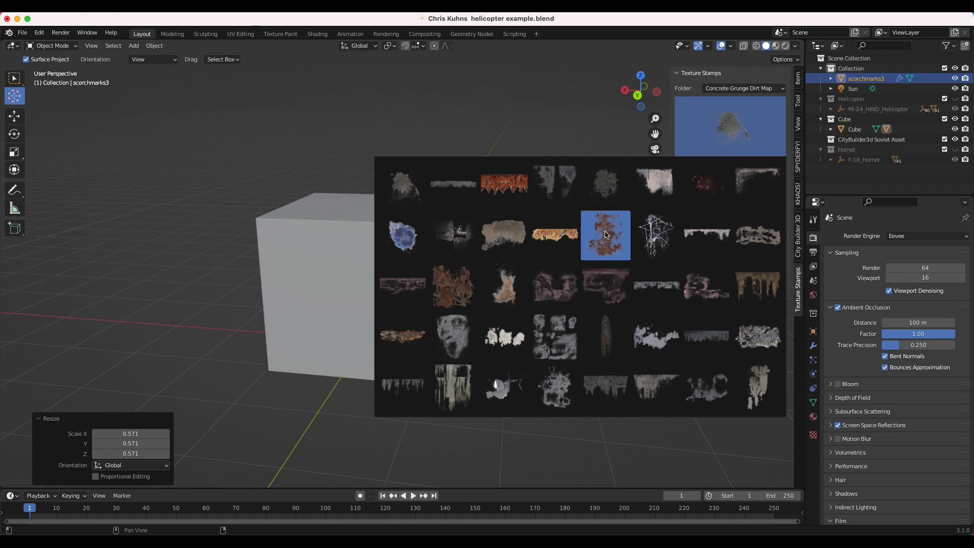
click(606, 235)
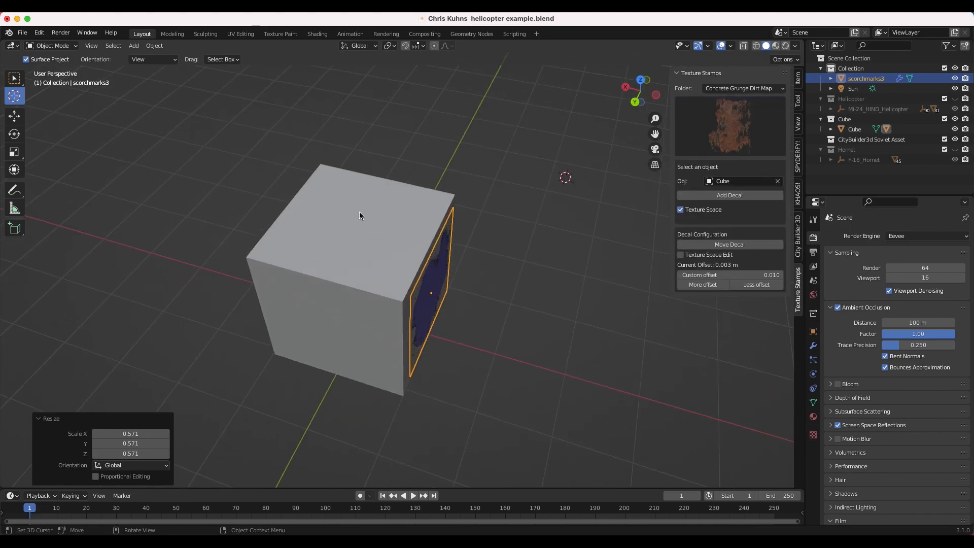
click(729, 196)
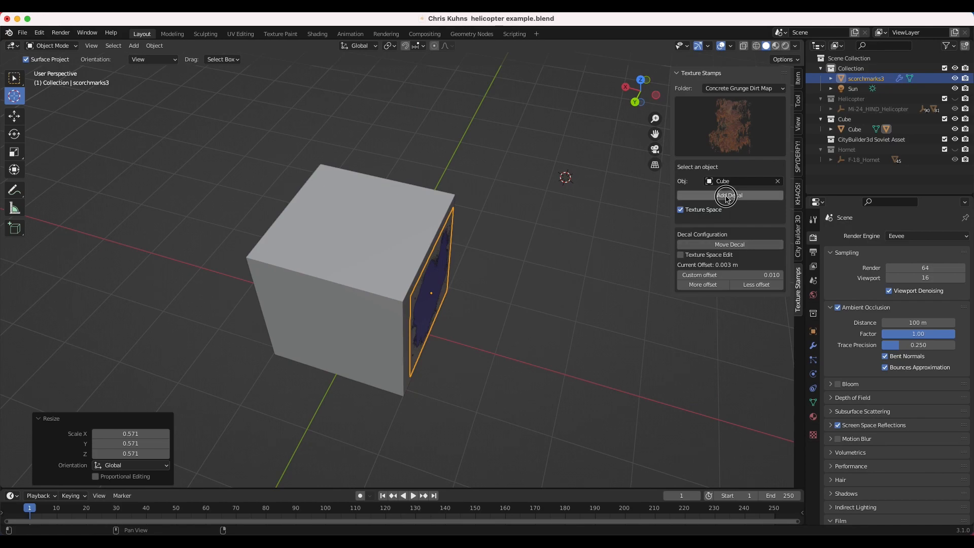
click(729, 195)
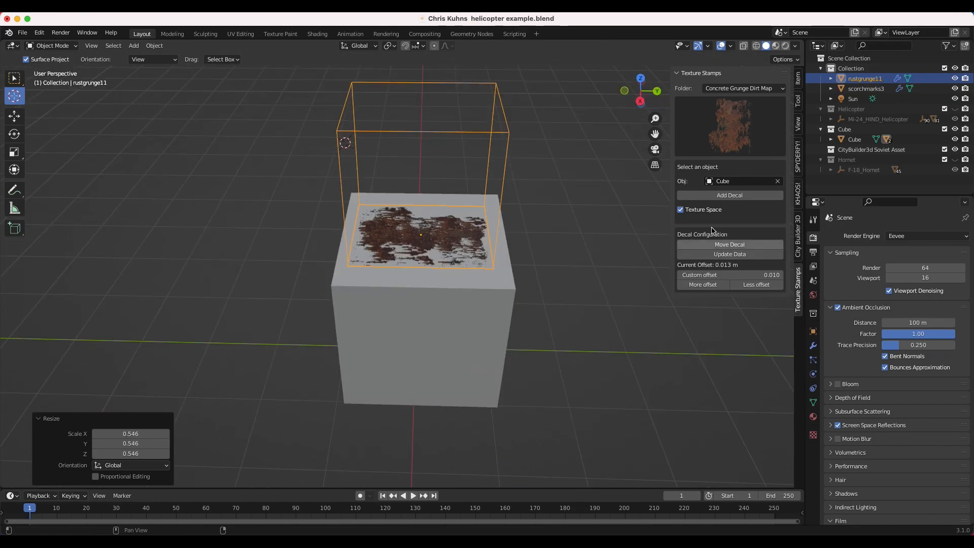
Step: Toggle Texture Space Edit on and off for the rust decal and orbit to inspect it
click(730, 255)
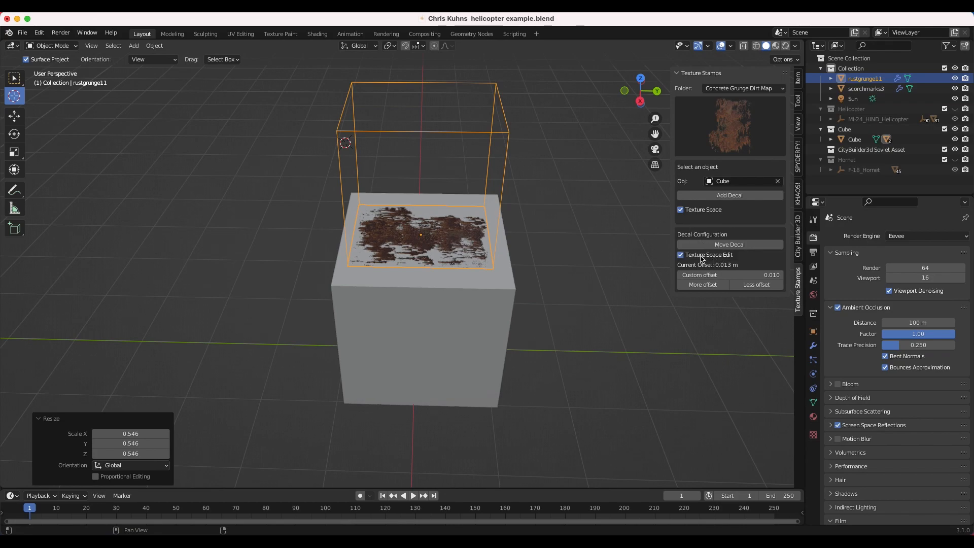
click(681, 255)
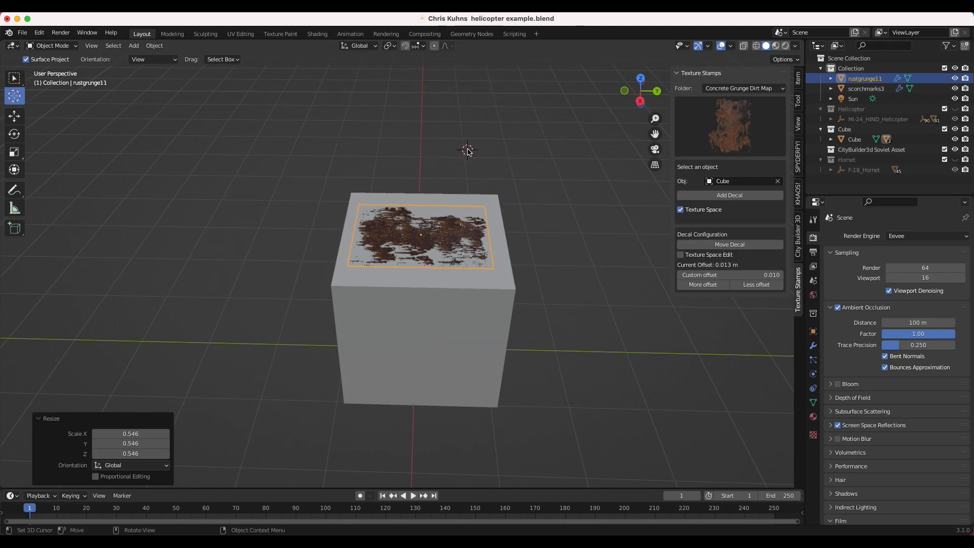
drag(466, 150, 339, 190)
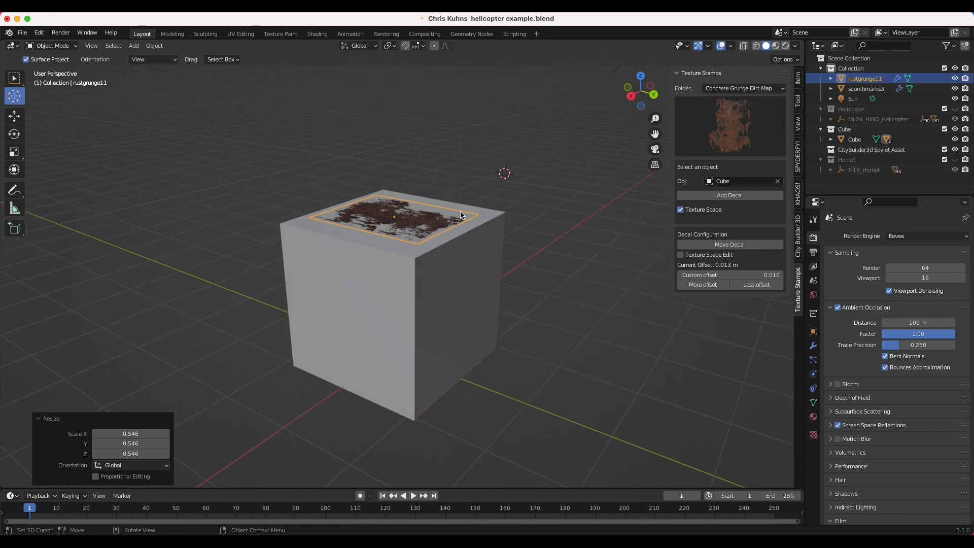
click(740, 88)
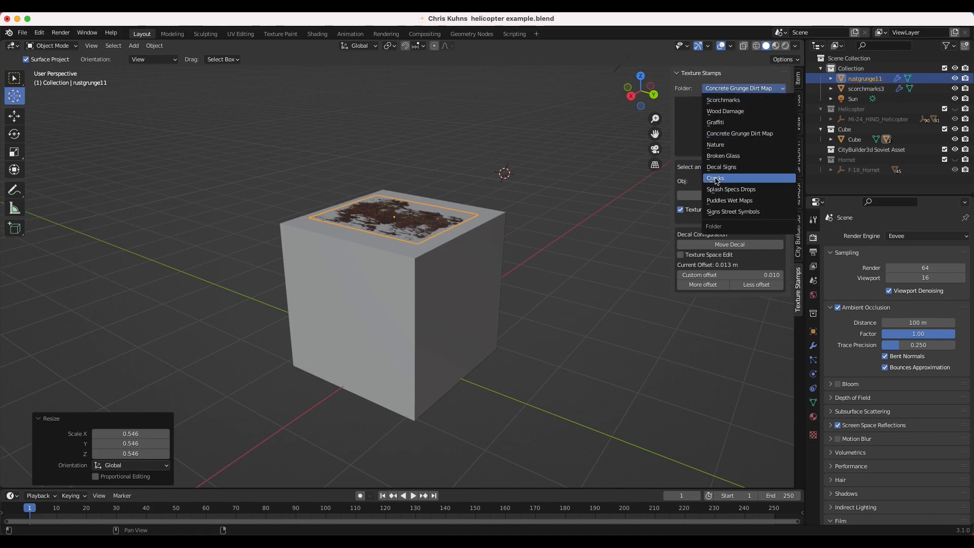
Step: Add a cracks5 decal from the Cracks folder to the cube's front face, scaled to 0.569
click(716, 178)
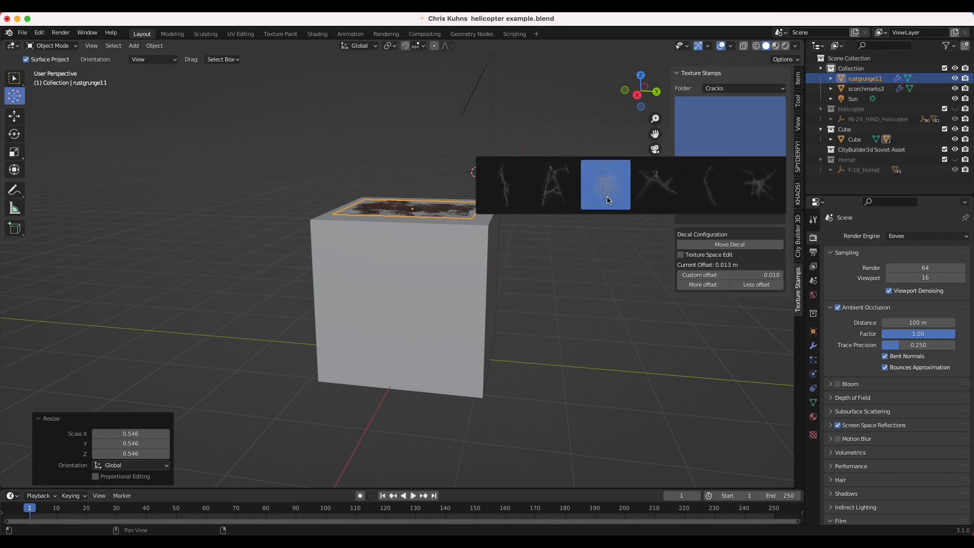
click(606, 185)
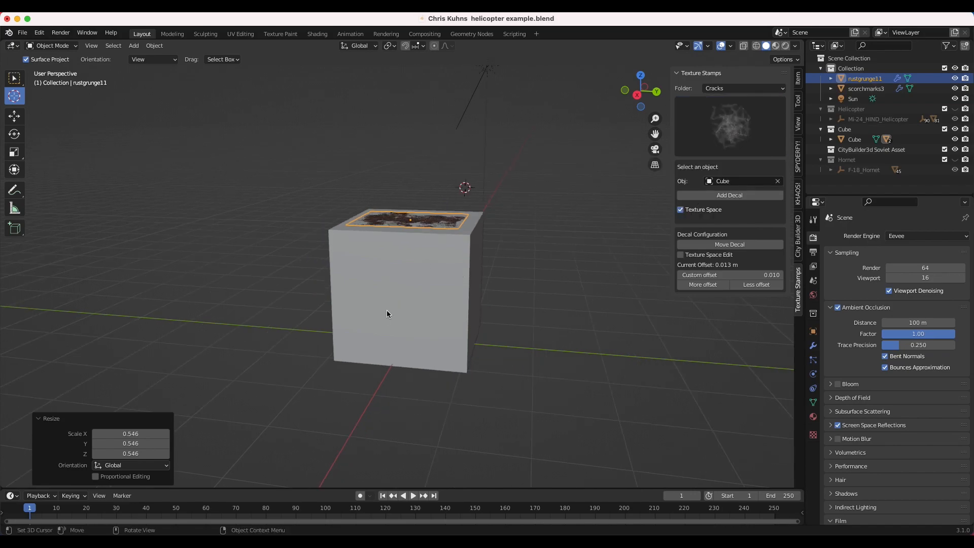
click(730, 195)
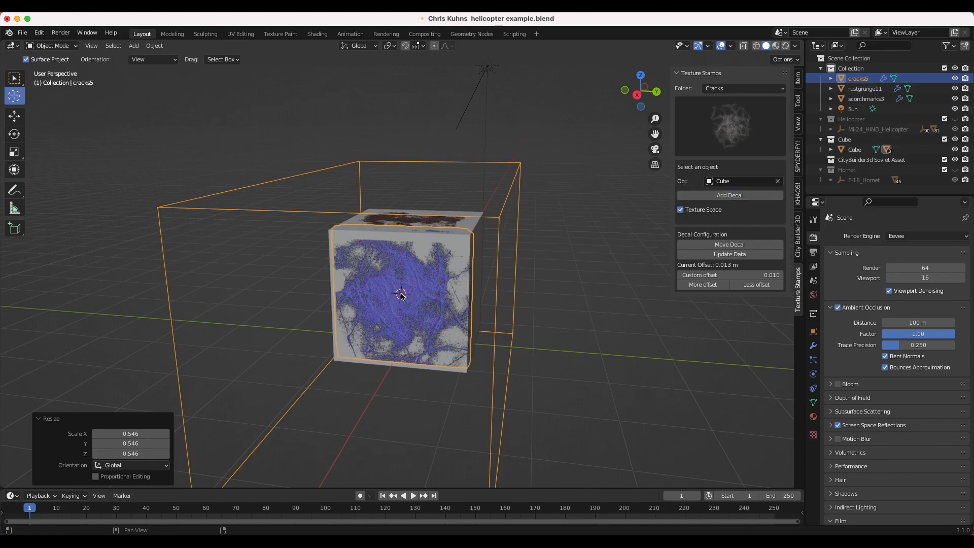
key(s)
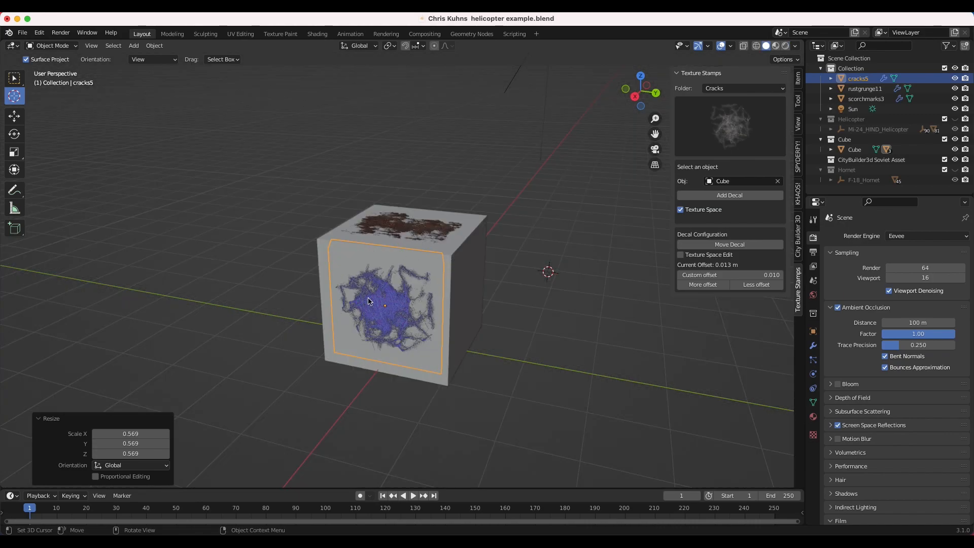
click(794, 46)
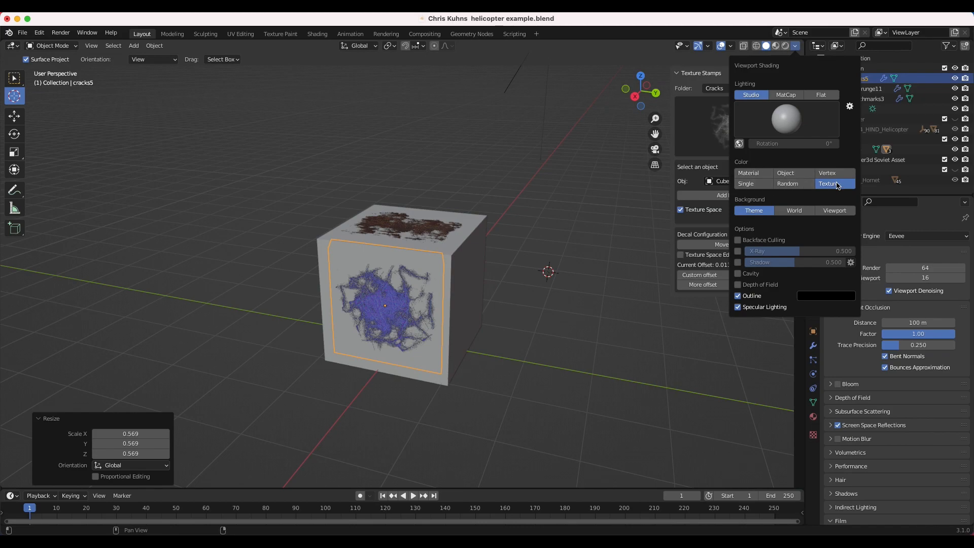
mouse_move(823, 190)
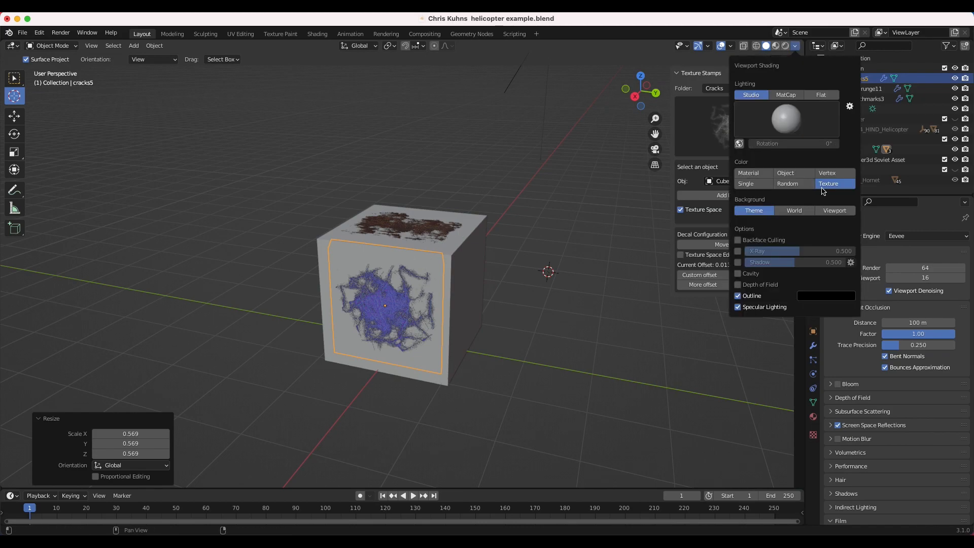
click(753, 173)
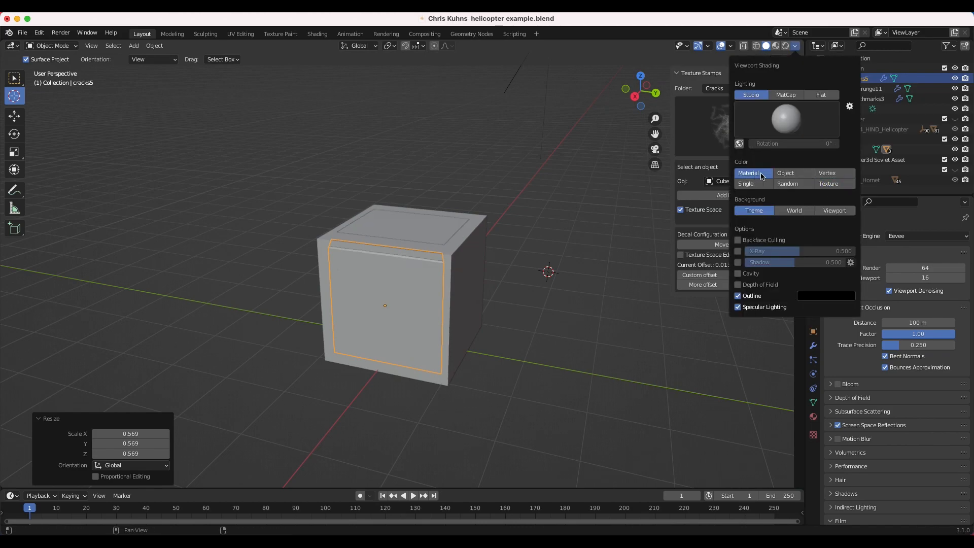
mouse_move(827, 186)
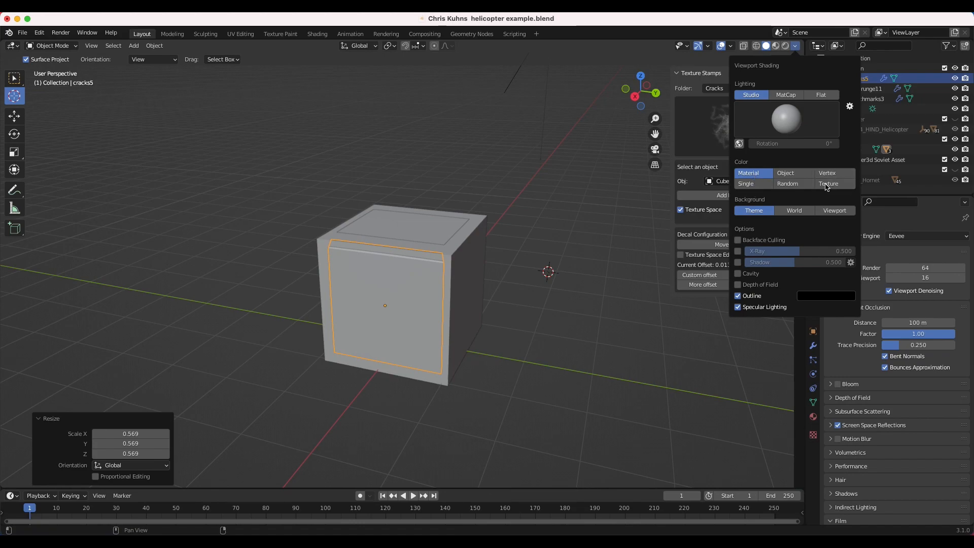
click(829, 184)
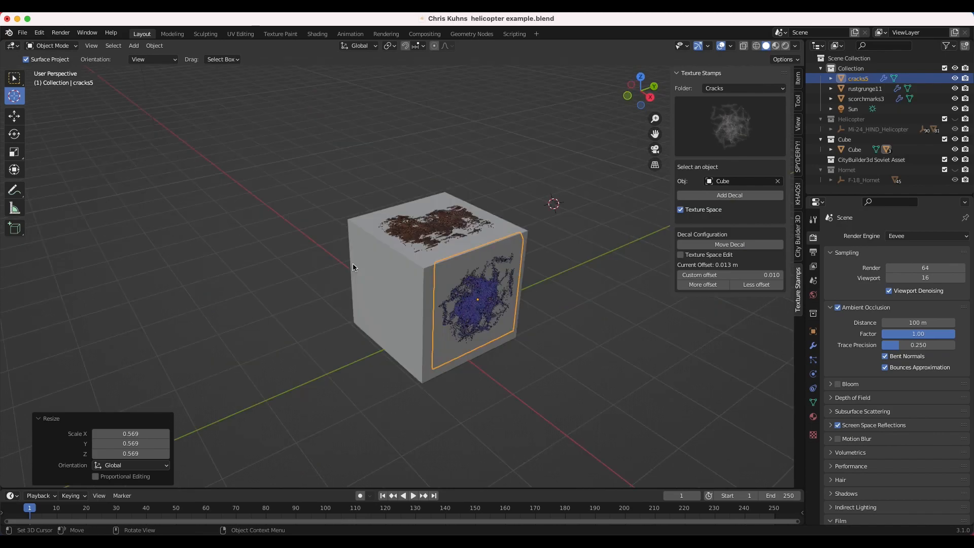
Step: Switch the render engine to Cycles and show the viewport in Rendered shading
click(920, 235)
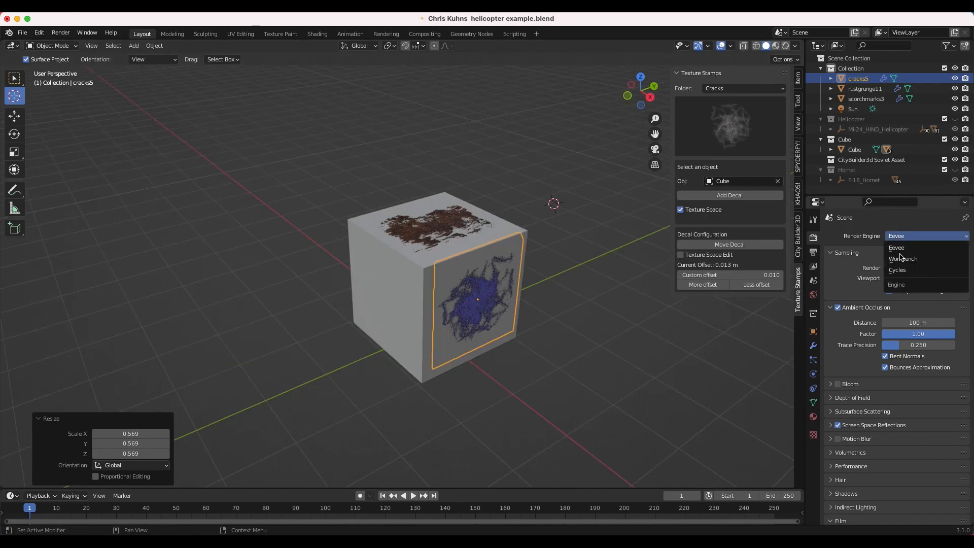
click(897, 269)
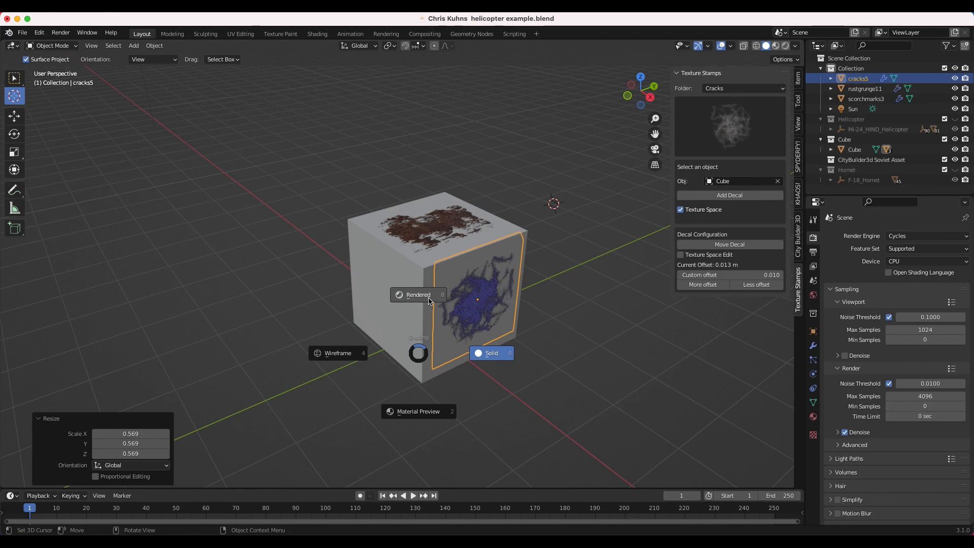
click(418, 294)
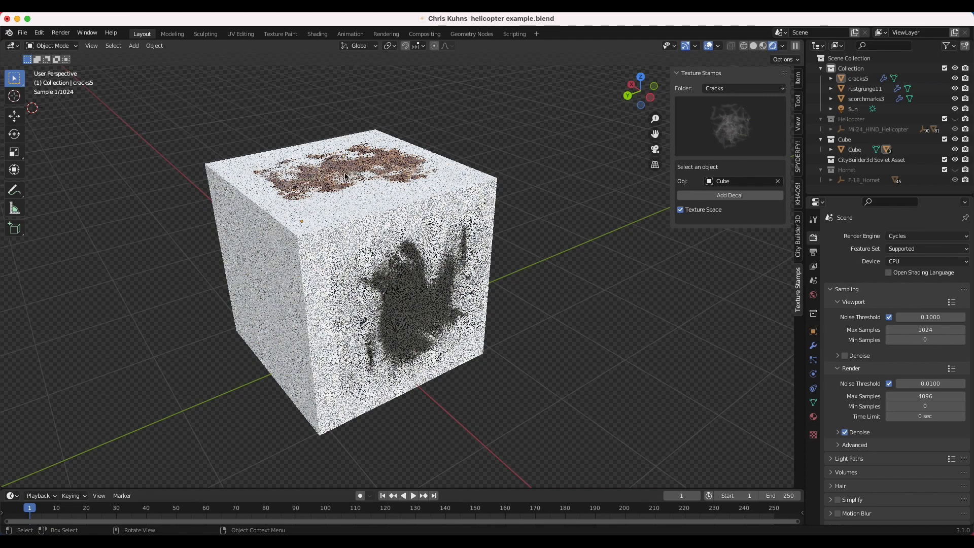
mouse_move(657, 267)
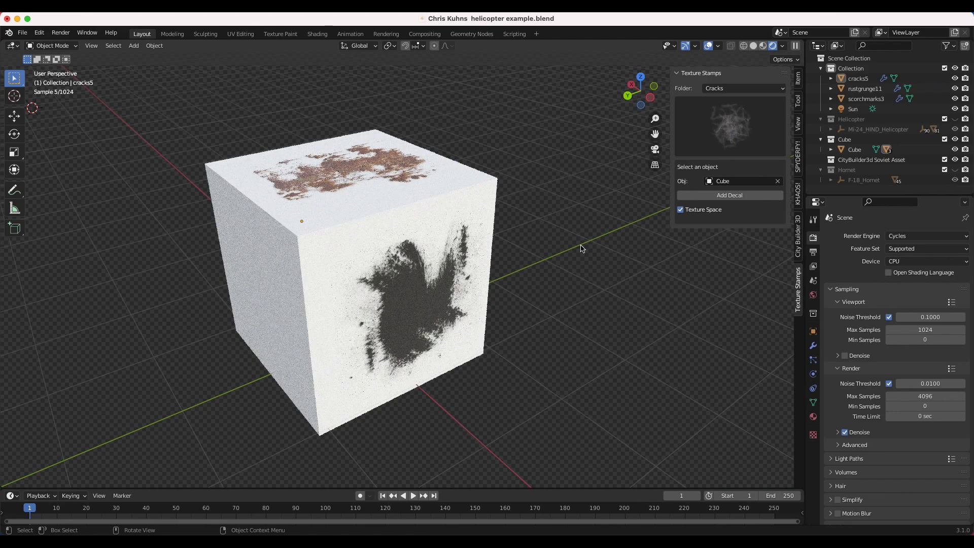
mouse_move(479, 143)
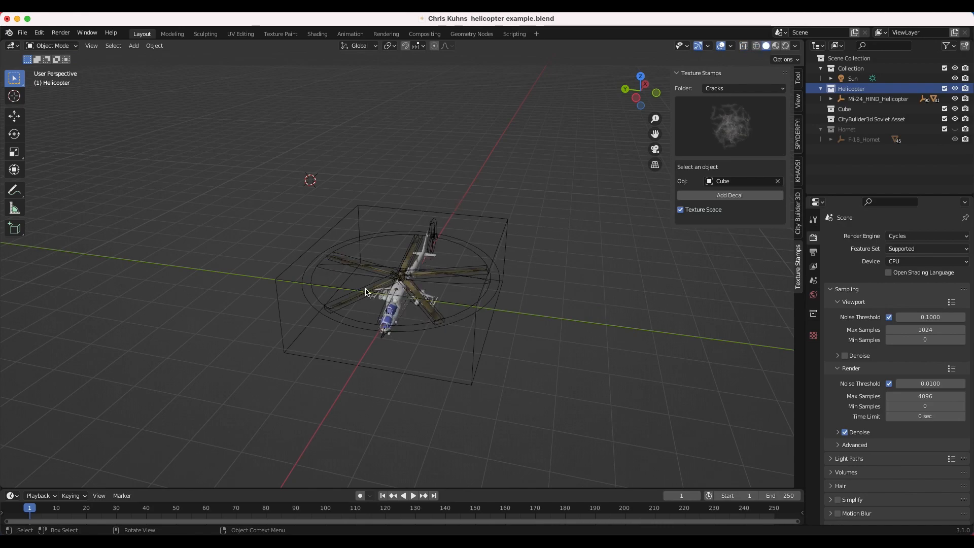
Step: Zoom in on the Mi-24 helicopter in the viewport
drag(365, 291, 346, 303)
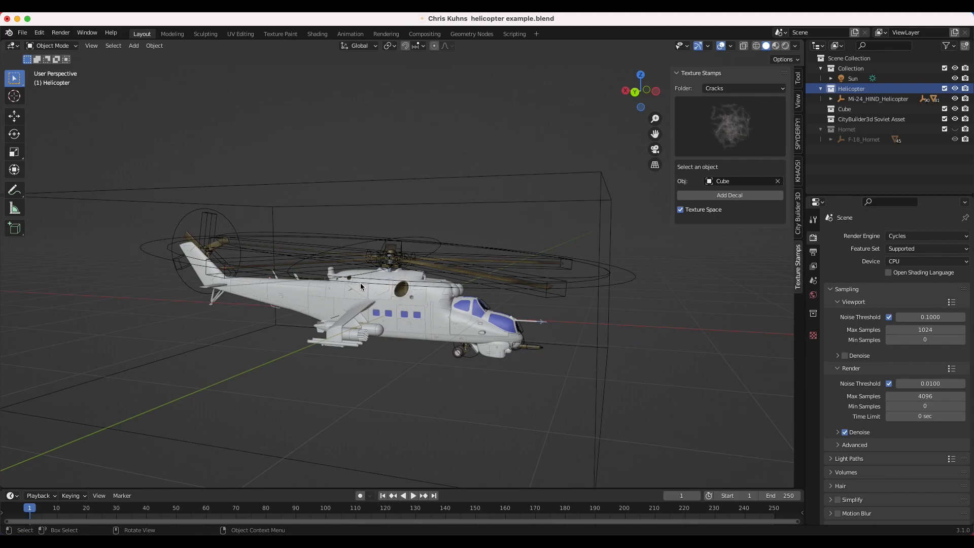
mouse_move(370, 210)
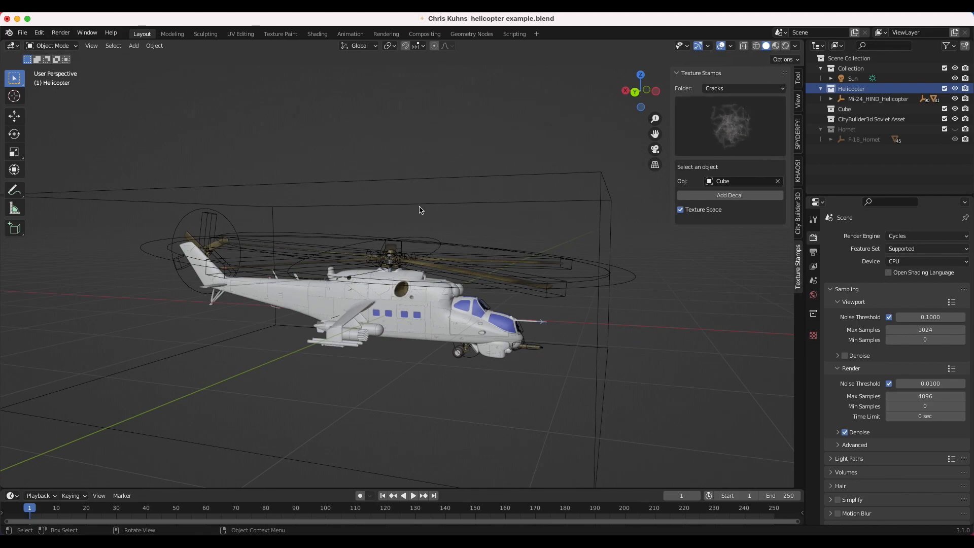
mouse_move(426, 328)
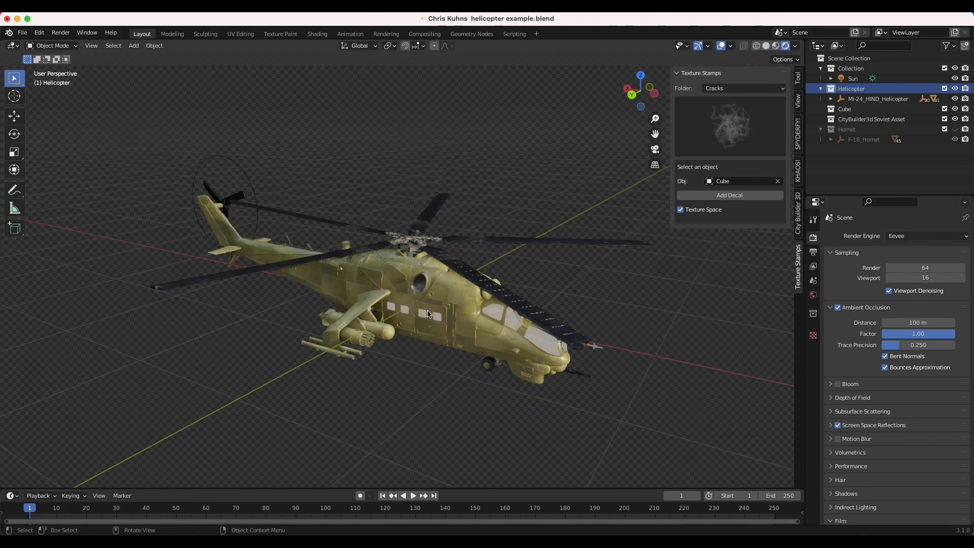
Step: Orbit the viewport to a left-side view of the helicopter
drag(427, 313, 556, 318)
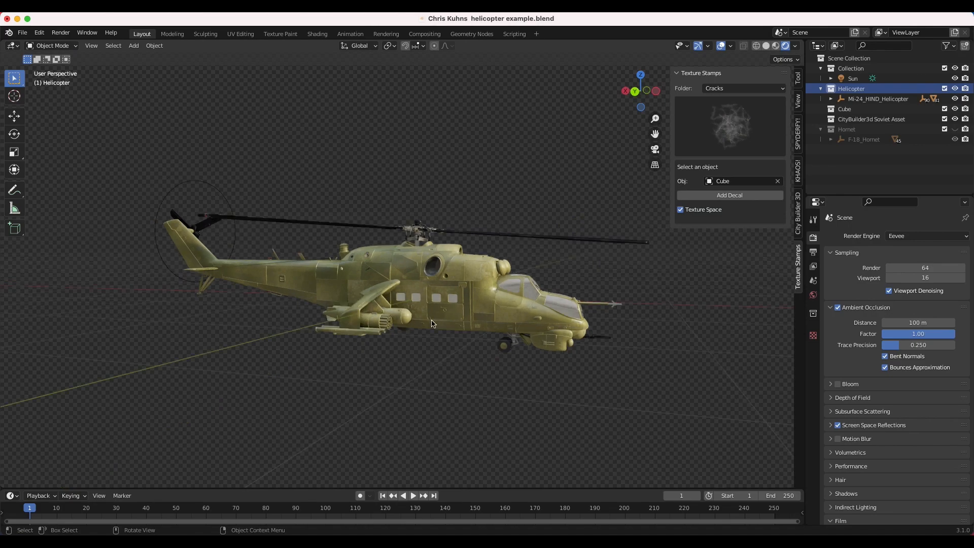
mouse_move(350, 184)
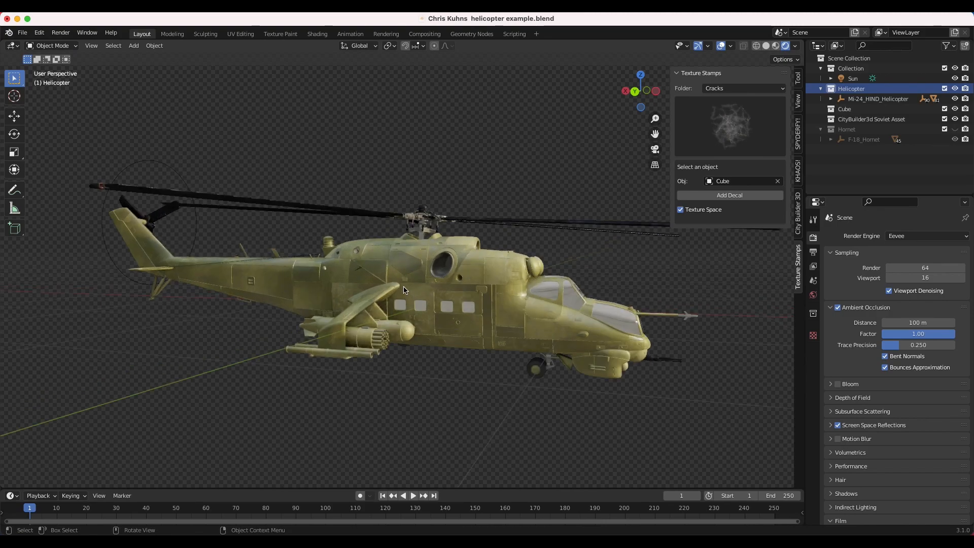
mouse_move(440, 282)
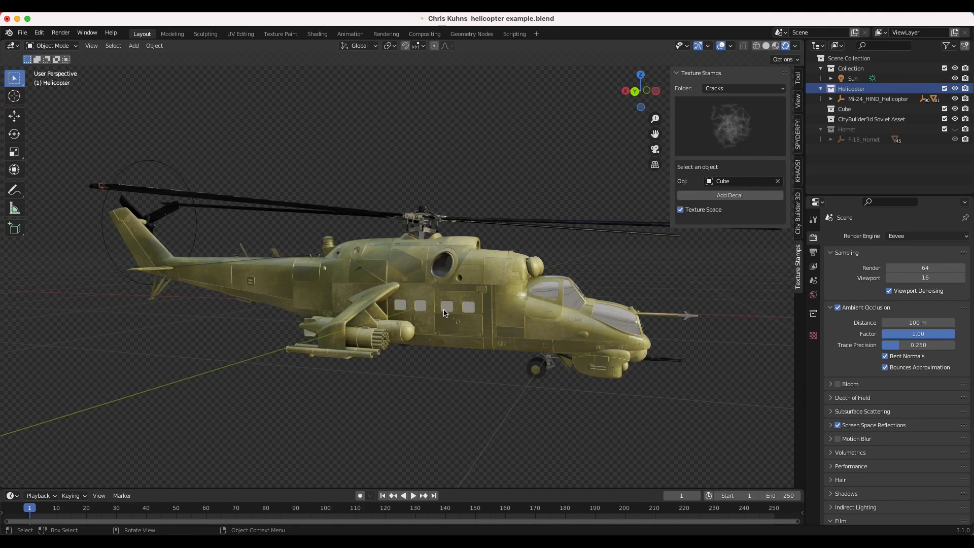
Step: Project a Concrete Grunge Dirt Map decal onto the Mirrored_Body_Parts fuselage
click(743, 88)
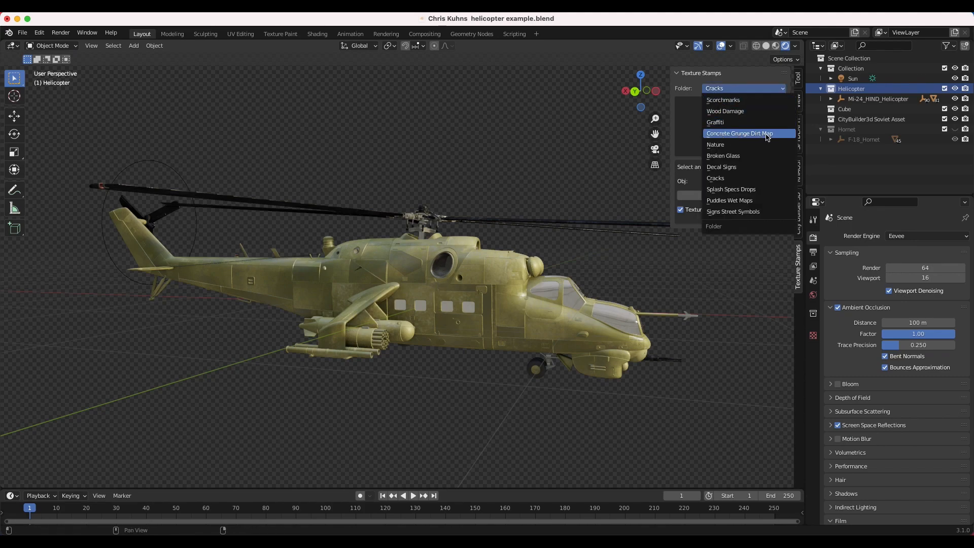
click(740, 133)
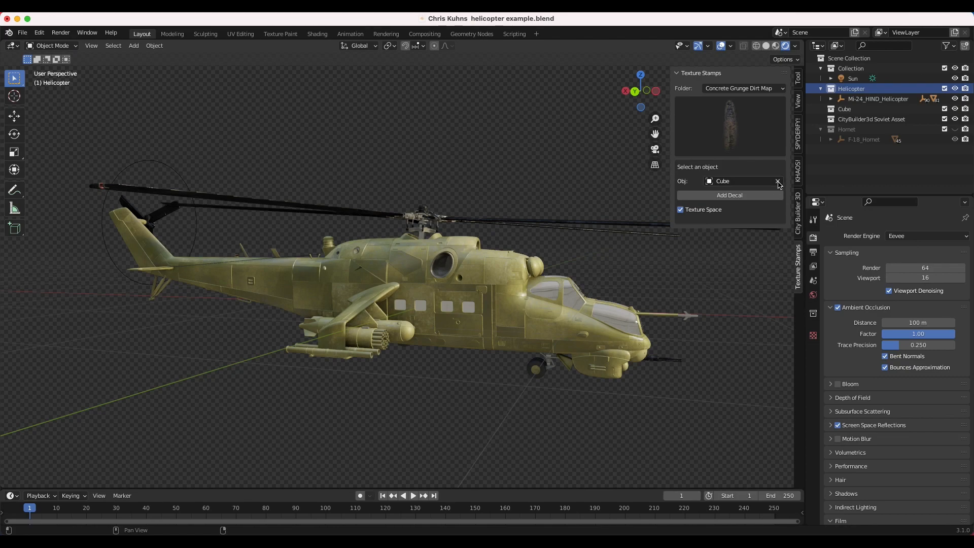
click(777, 181)
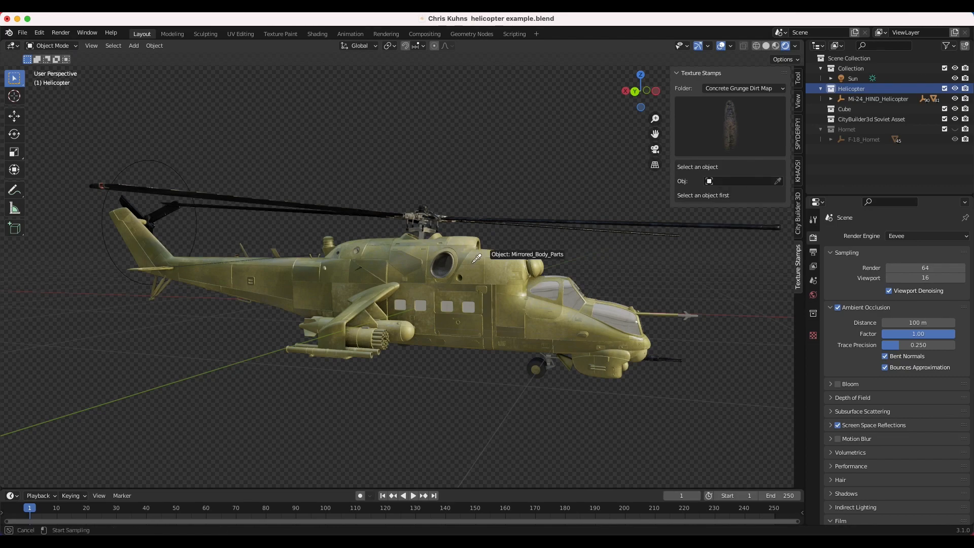
click(474, 265)
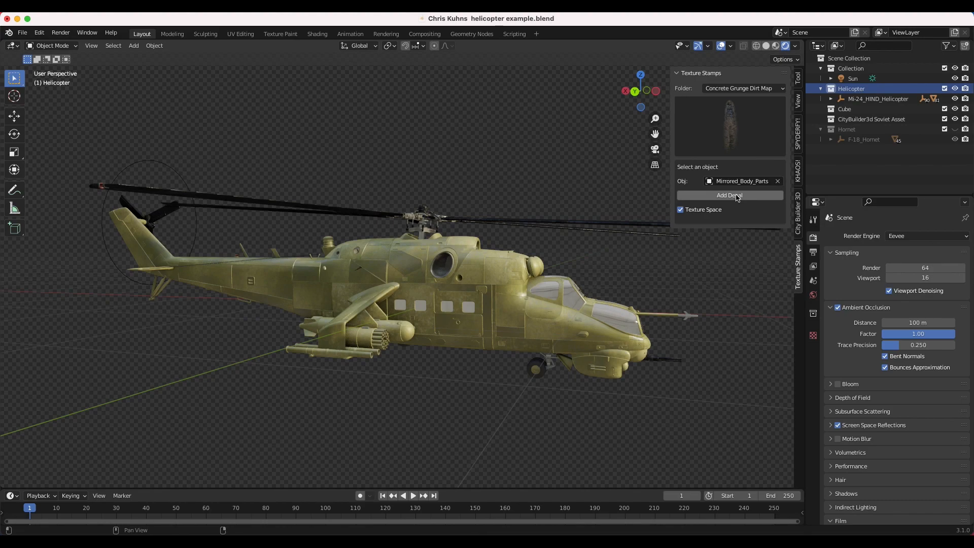
click(730, 195)
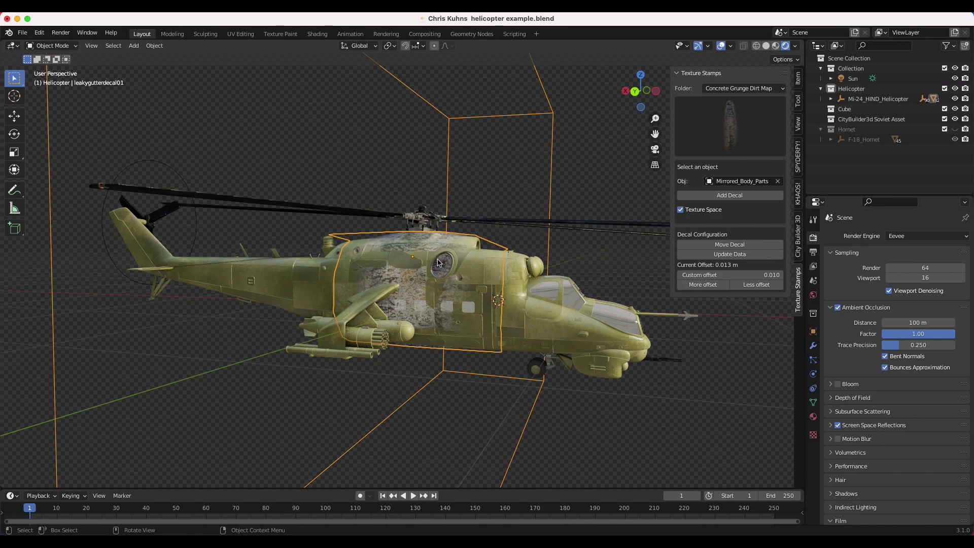
mouse_move(548, 204)
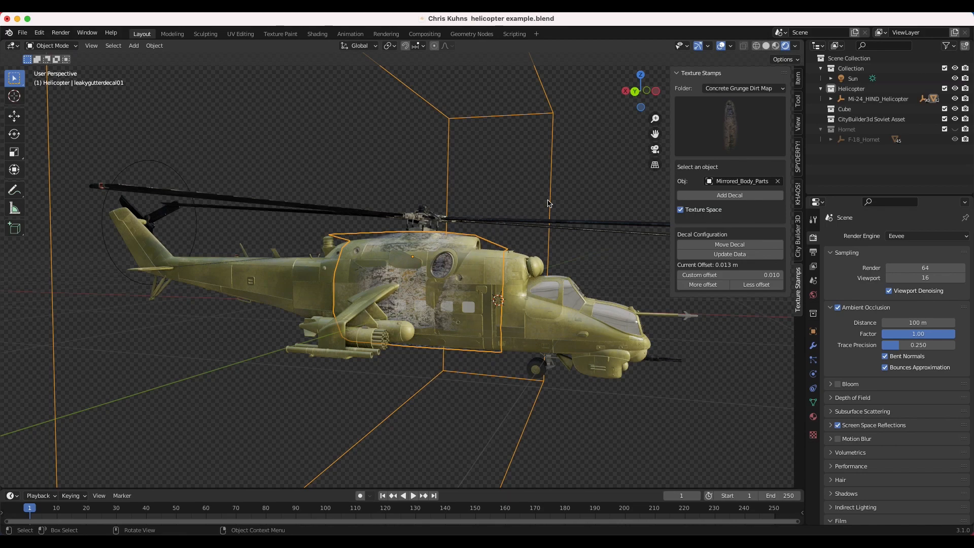
Step: Shrink the leak decal into a narrow strip below the porthole and end Texture Space Edit
key(s)
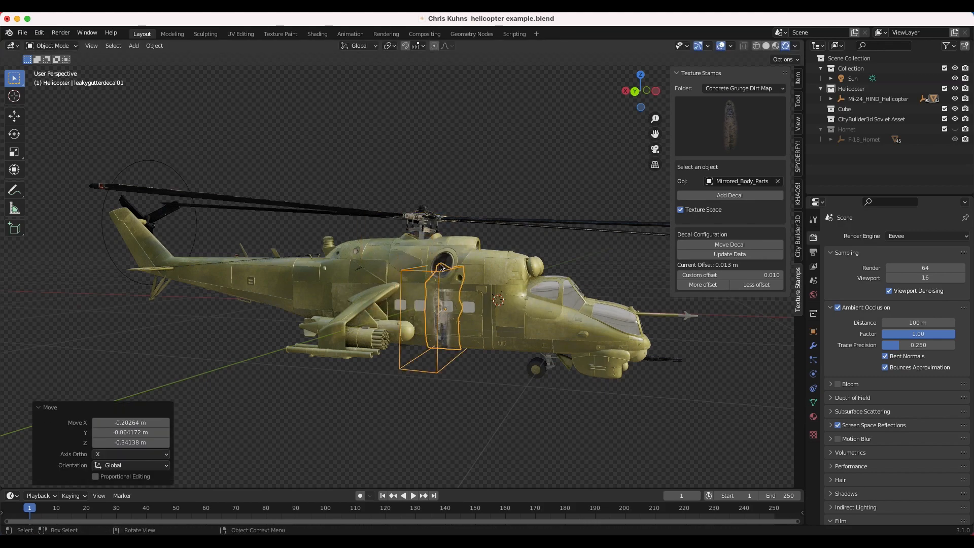
key(r)
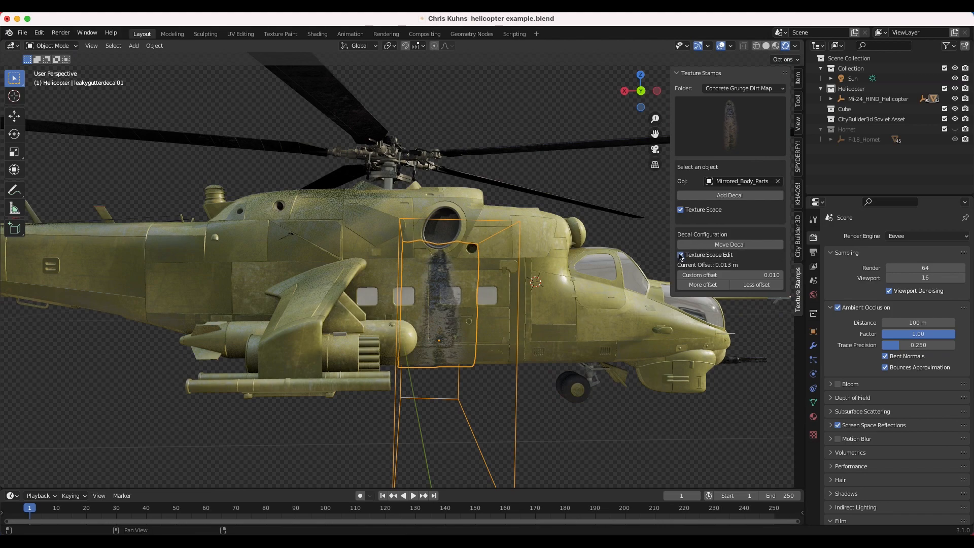
click(681, 255)
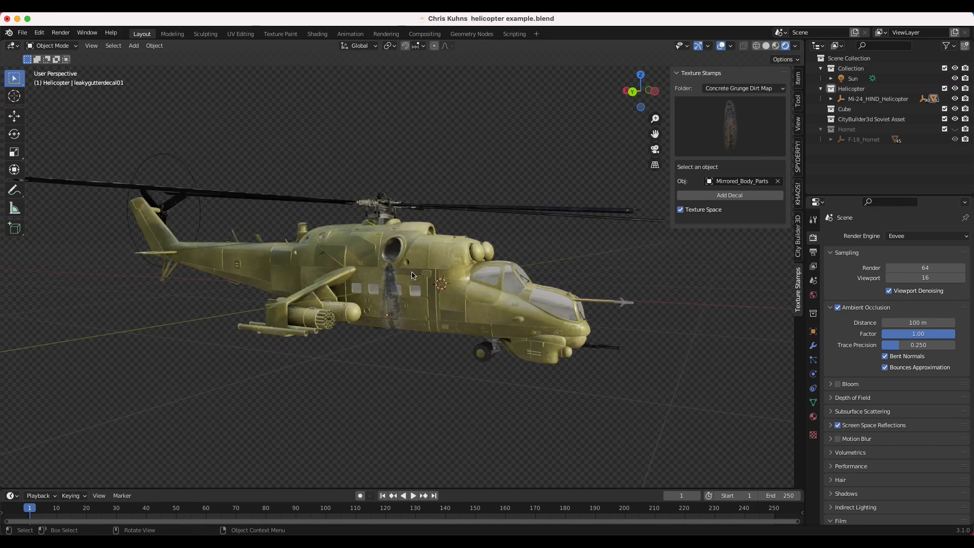
mouse_move(592, 166)
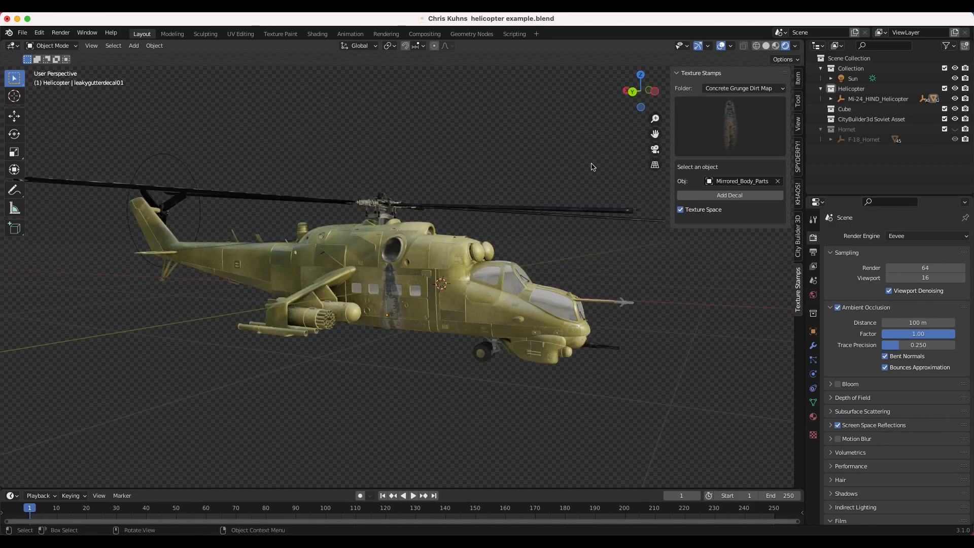
Step: Place the WARNING stamp from the Decal Signs folder on the upper fuselage
click(730, 126)
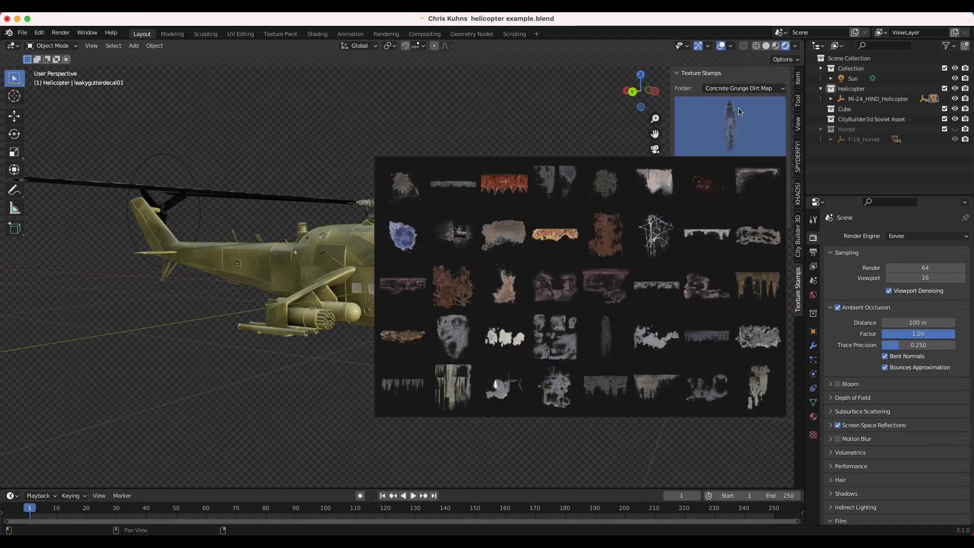
click(743, 88)
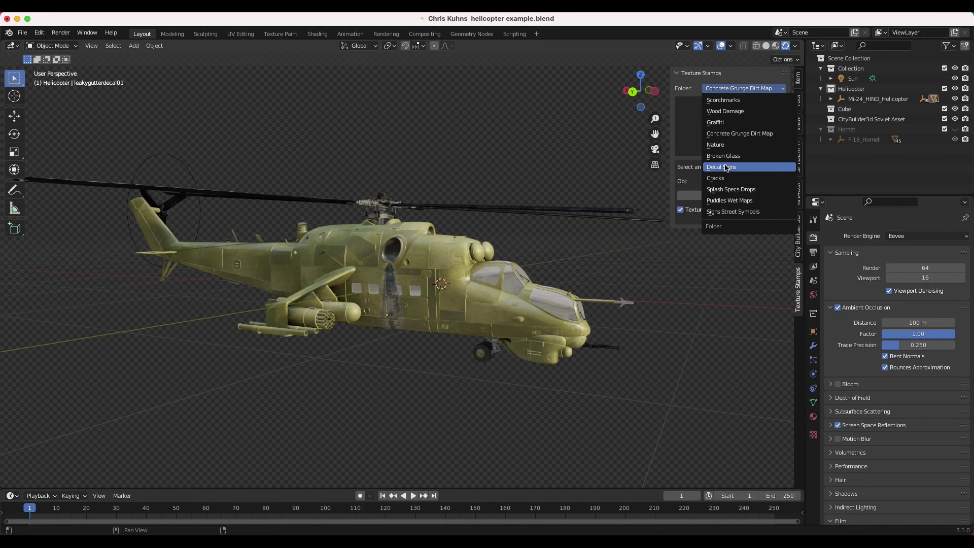
click(721, 167)
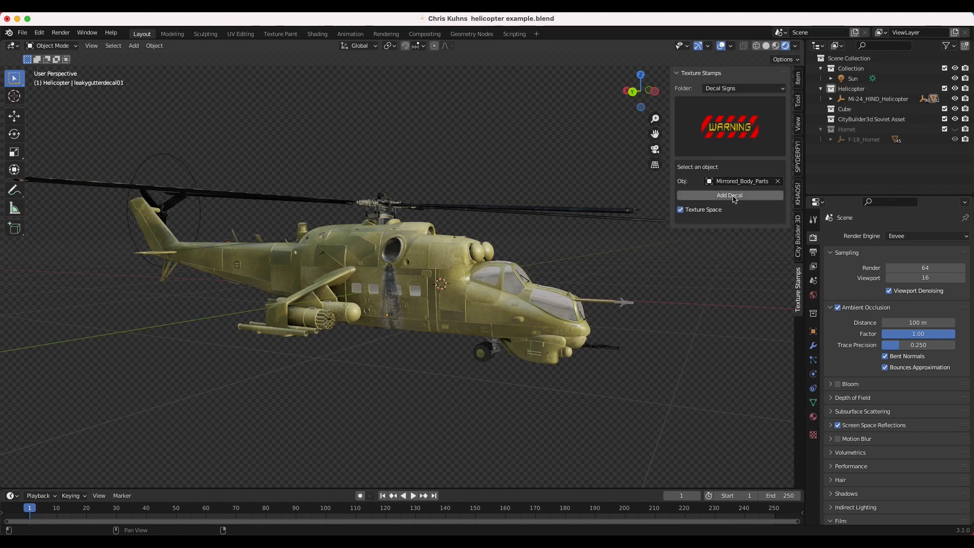
click(730, 195)
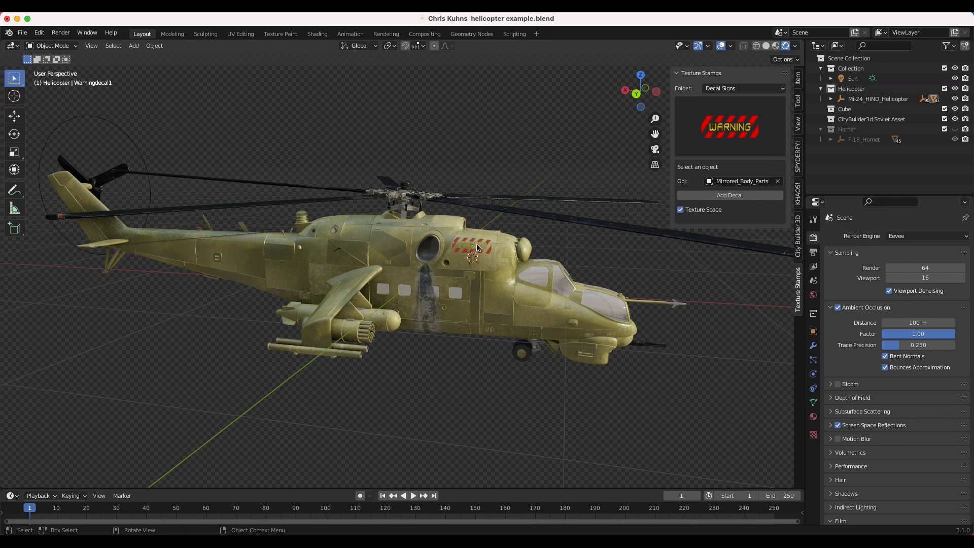
mouse_move(559, 250)
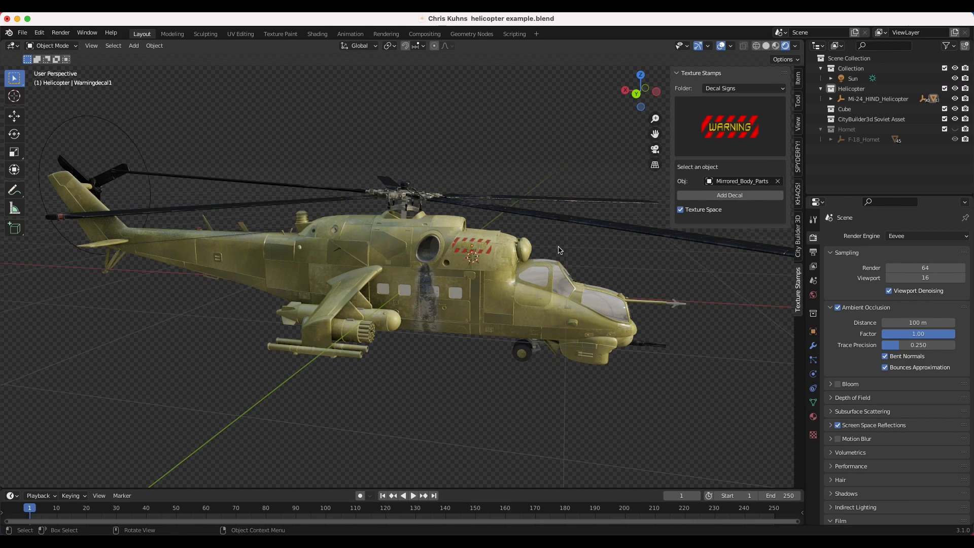
mouse_move(389, 316)
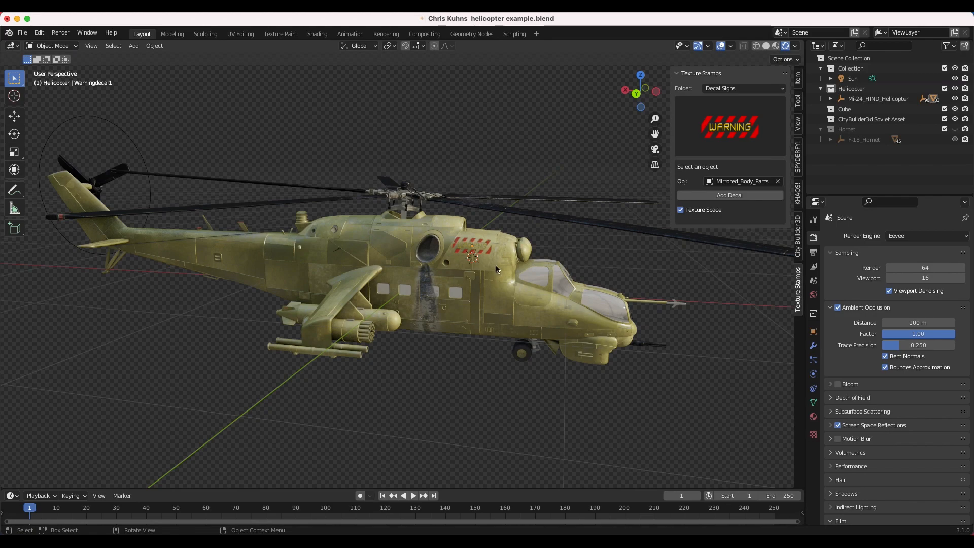
mouse_move(319, 229)
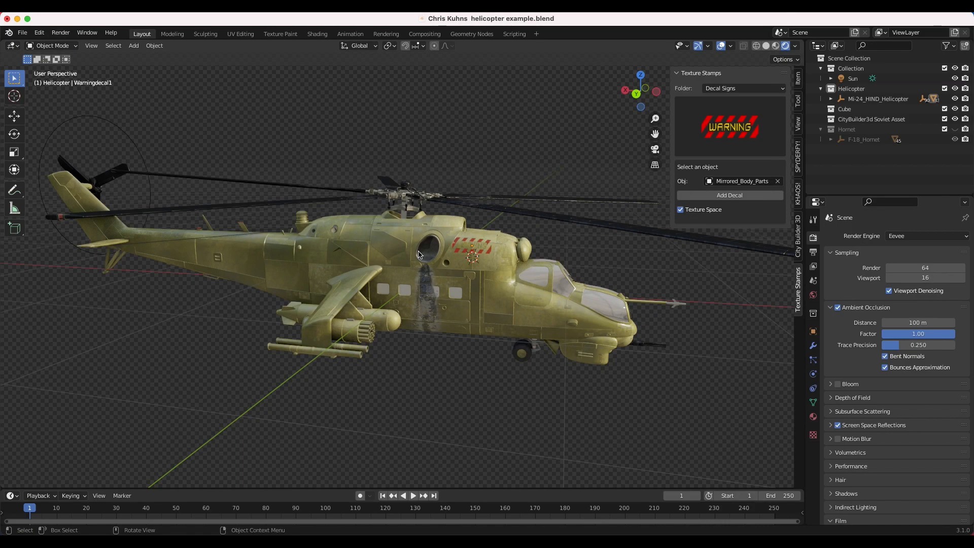
mouse_move(436, 210)
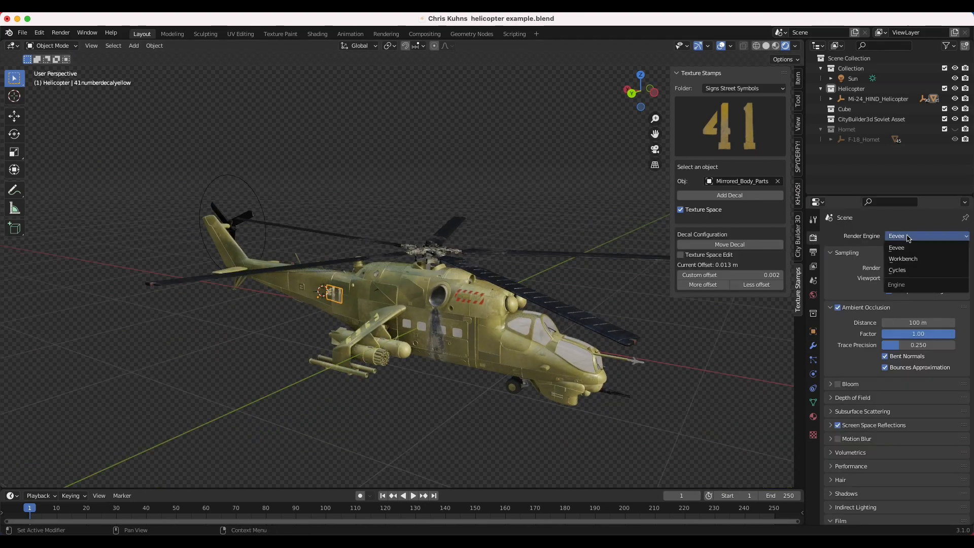
Step: Preview the decaled helicopter with Cycles and orbit around it
click(898, 270)
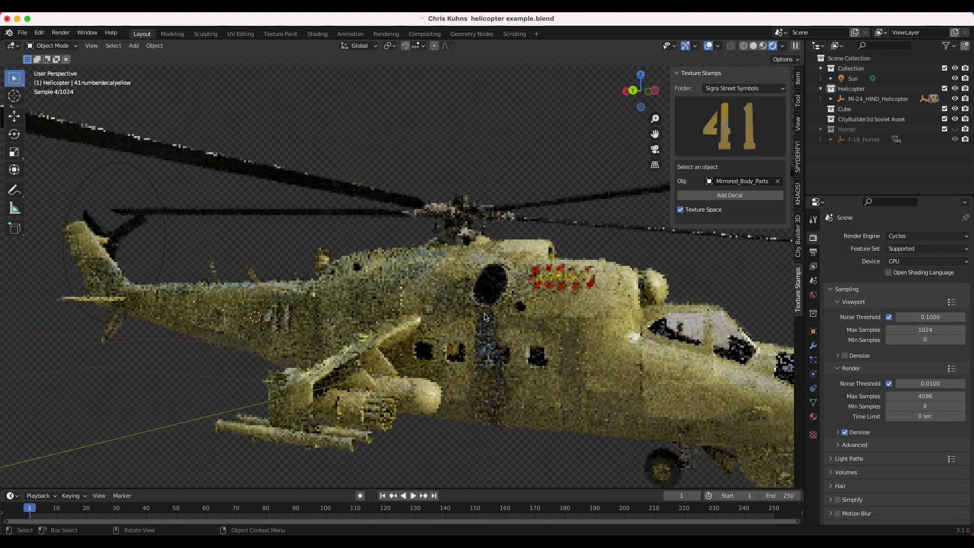
drag(485, 317, 477, 270)
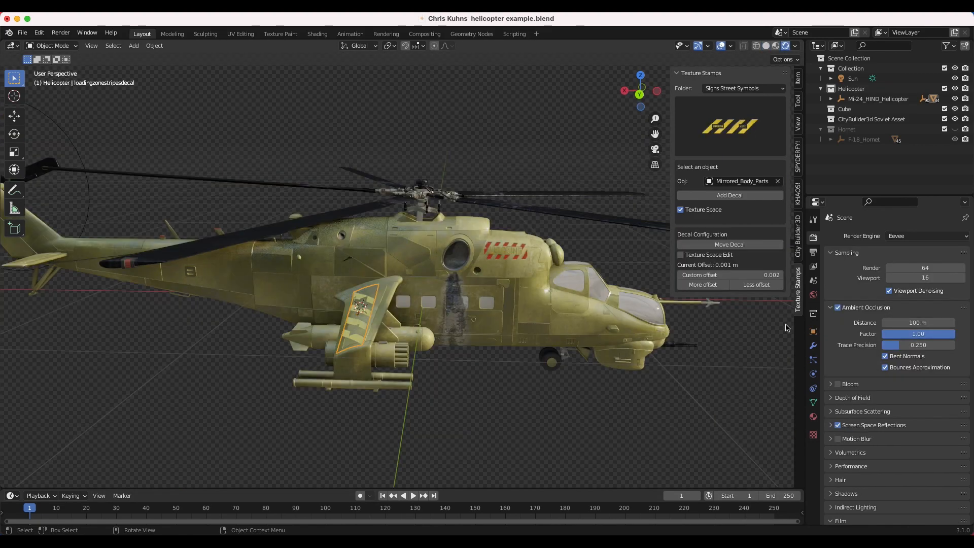
click(813, 346)
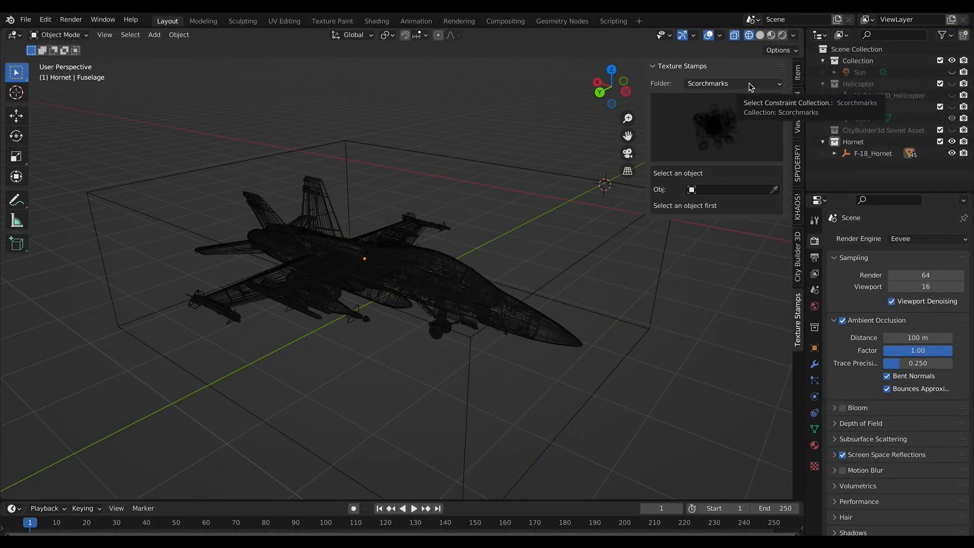
Step: Switch the Hornet's stamp folder to Concrete Grunge Dirt Map
click(733, 84)
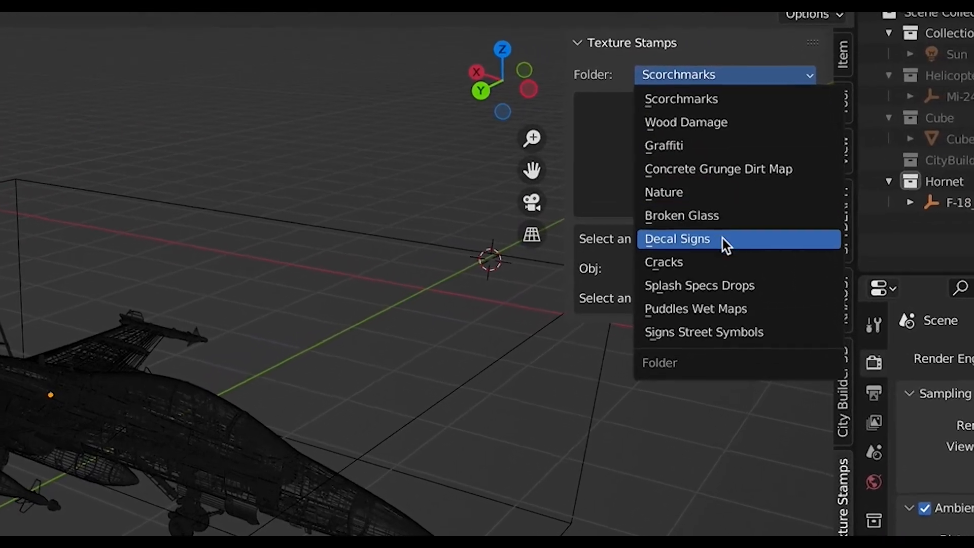
click(719, 169)
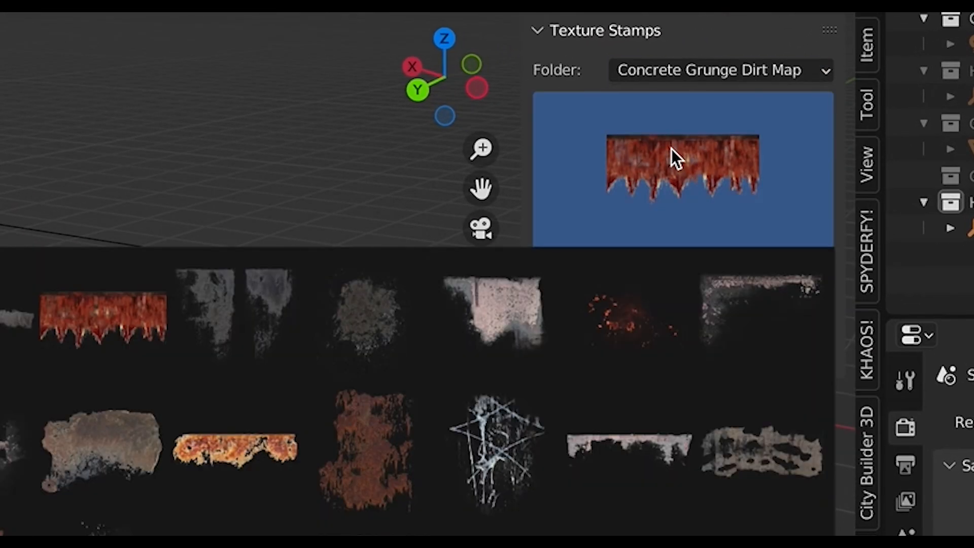